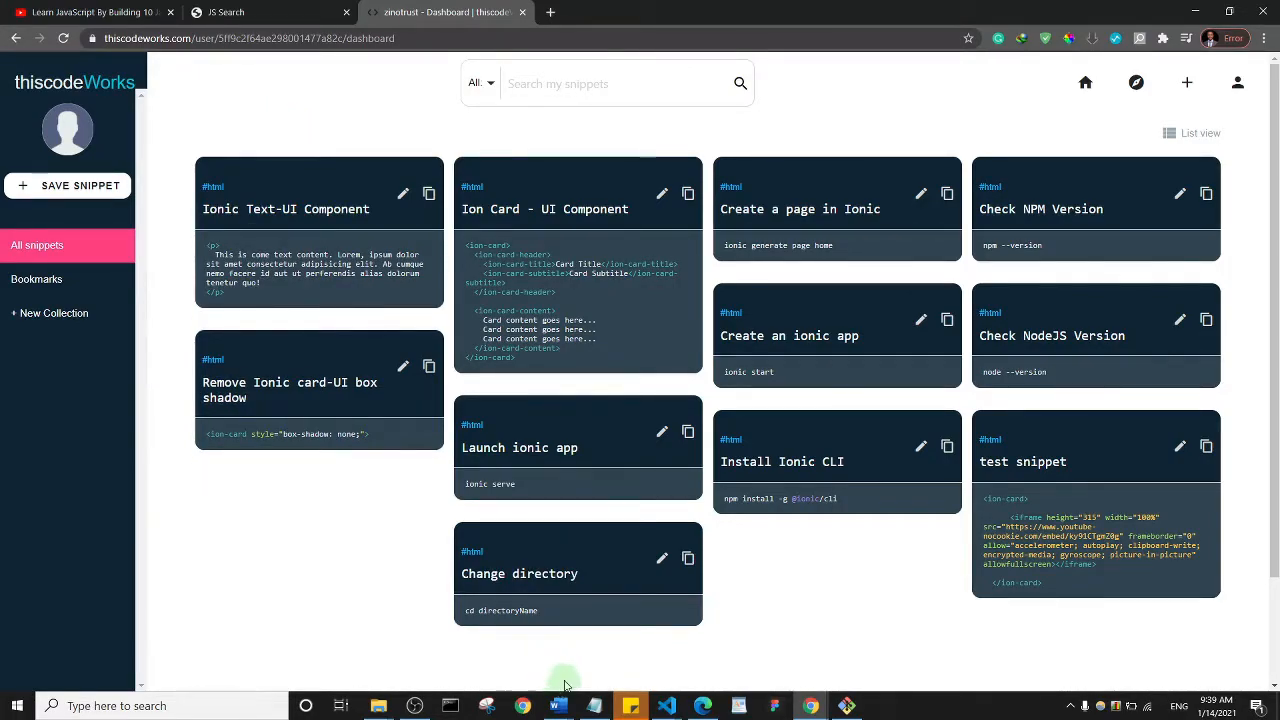
{"action": "mouse_move", "coordinate": [810, 615]}
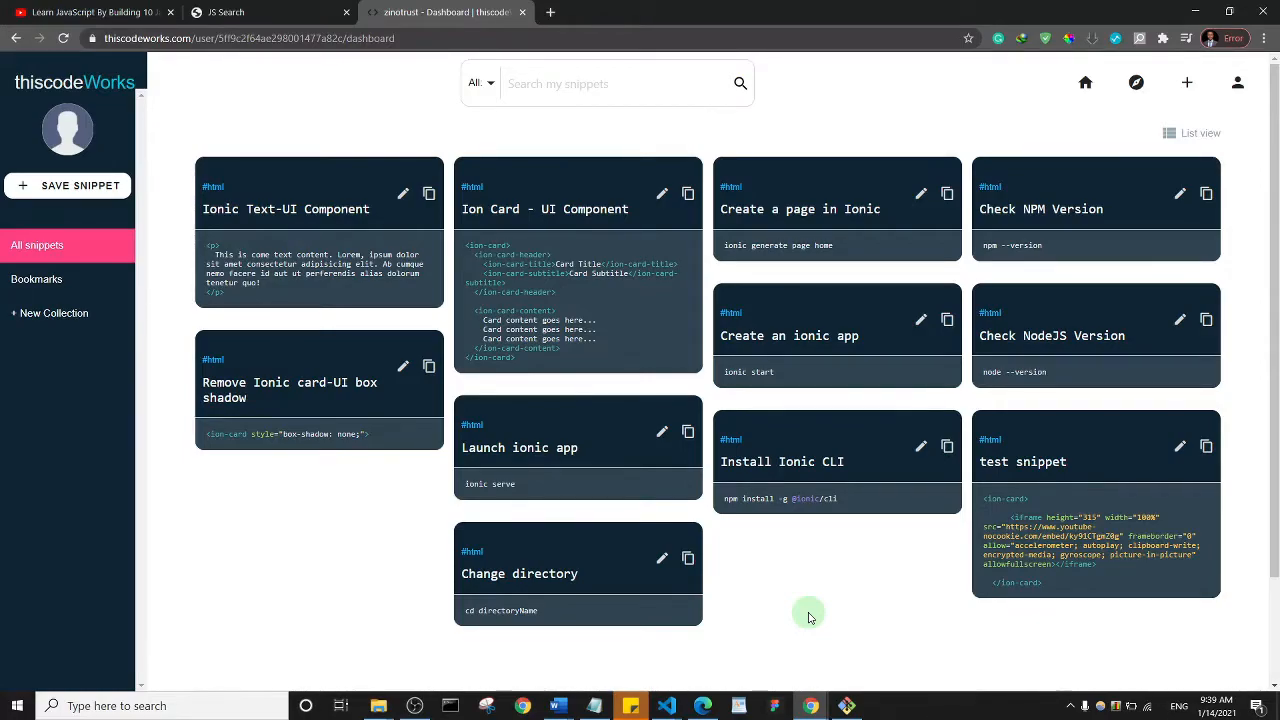
{"action": "mouse_move", "coordinate": [793, 630]}
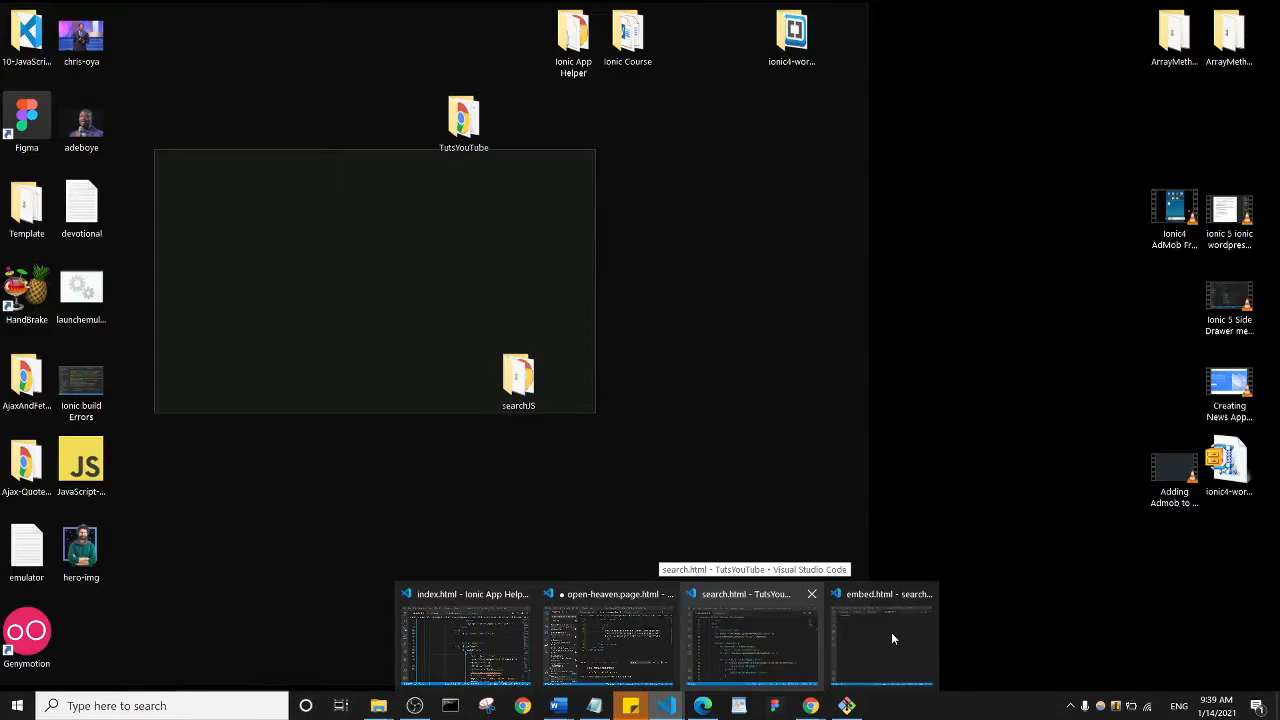
Review the keyup search-filter script in search.html before returning to the thiscodeworks dashboard
{"action": "left_click", "coordinate": [883, 638]}
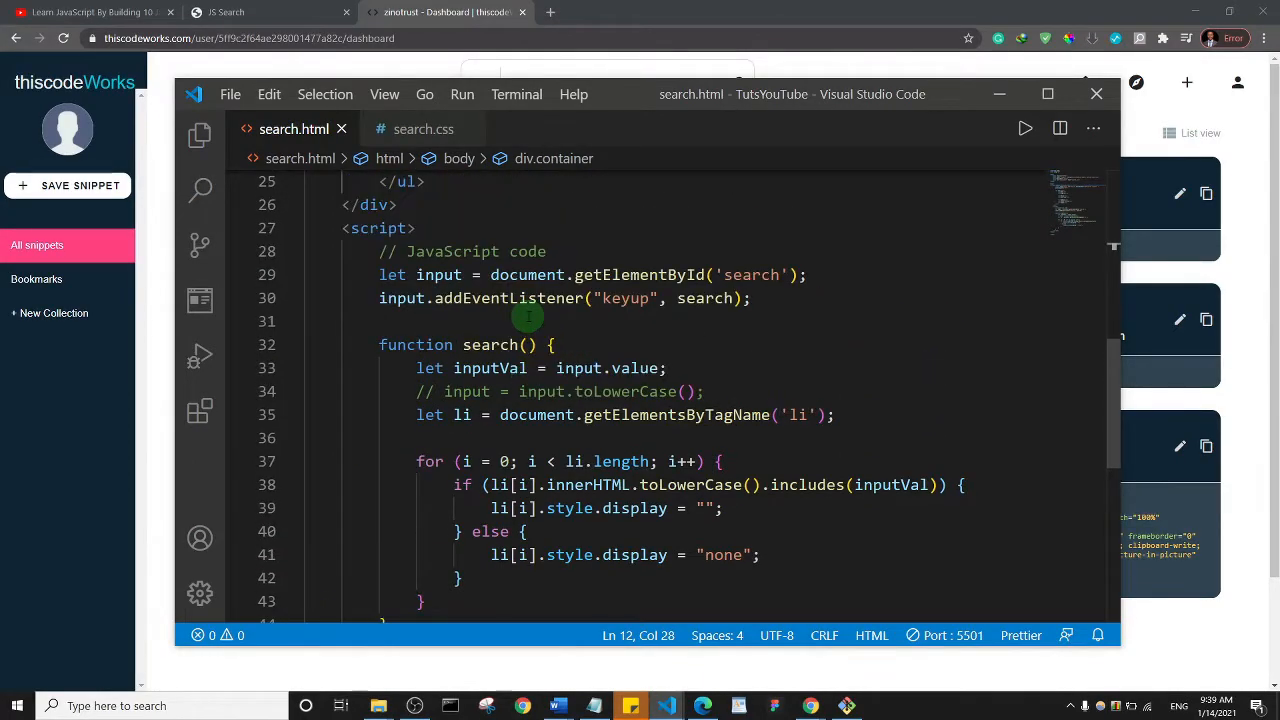
{"action": "mouse_move", "coordinate": [895, 497]}
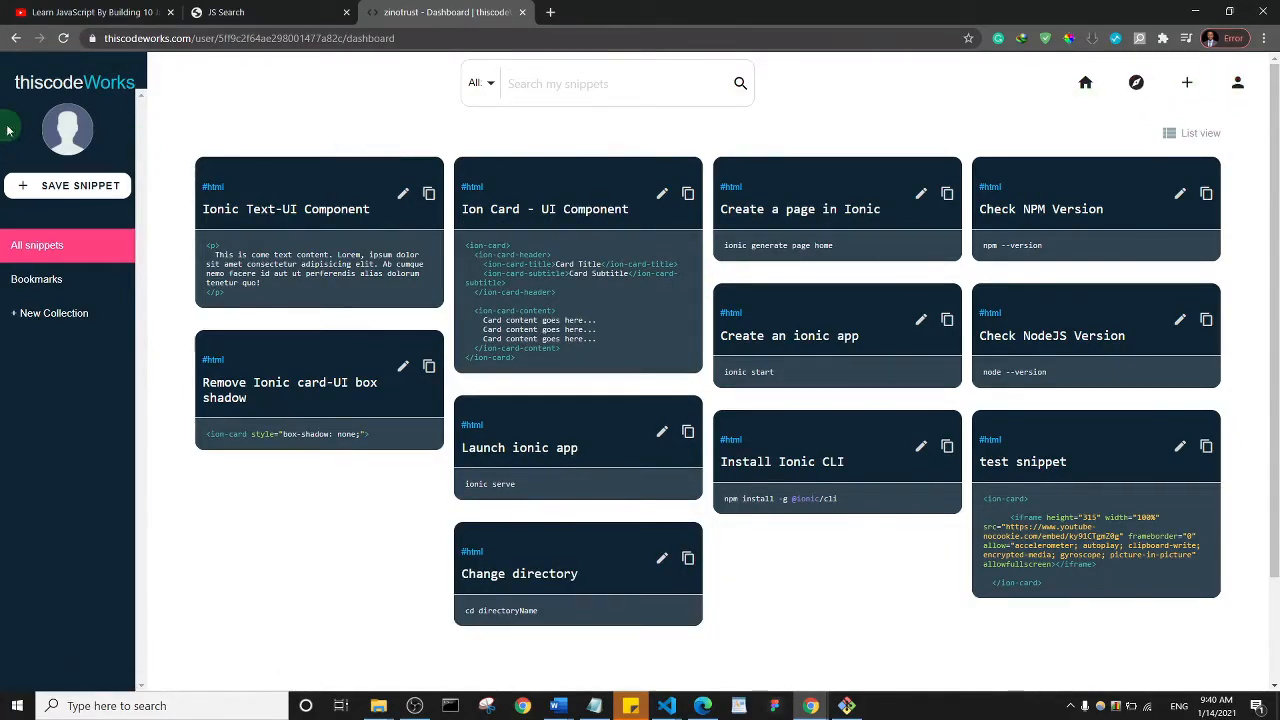
{"action": "mouse_move", "coordinate": [197, 123]}
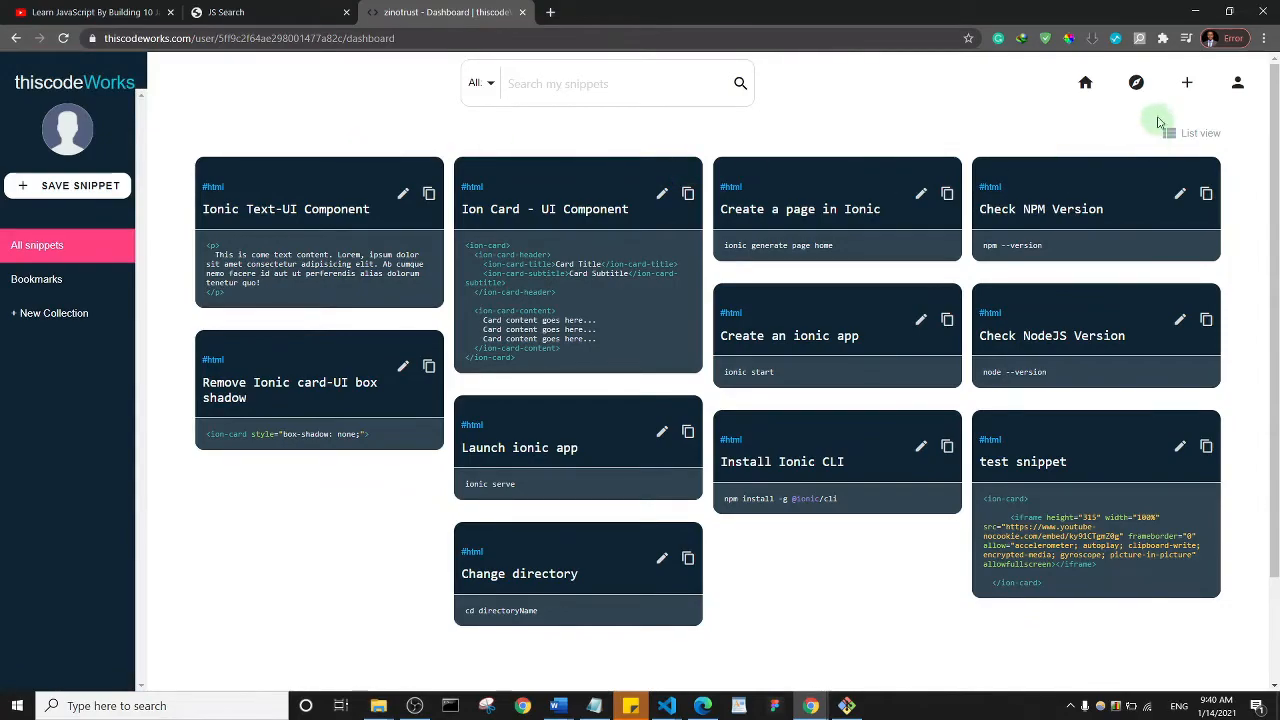
{"action": "mouse_move", "coordinate": [1187, 83]}
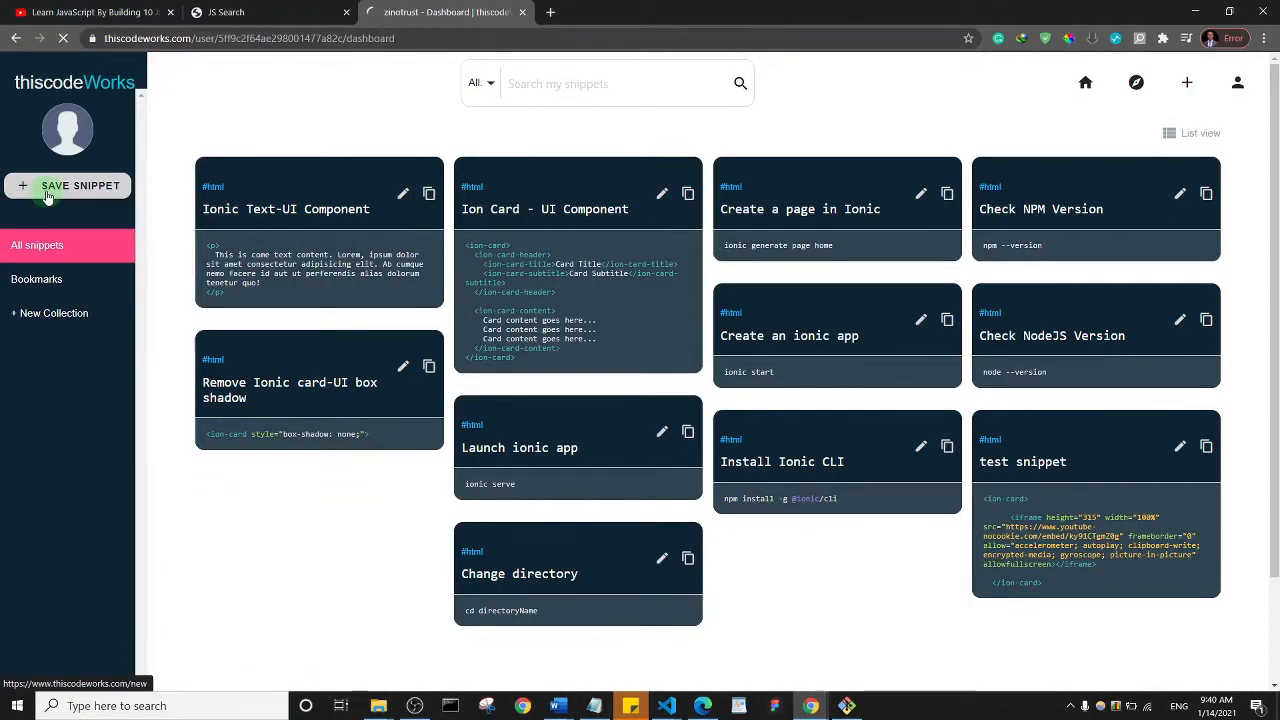
Save a new snippet titled 'JavaScript search' containing the keyup search-filter code
{"action": "left_click", "coordinate": [67, 185]}
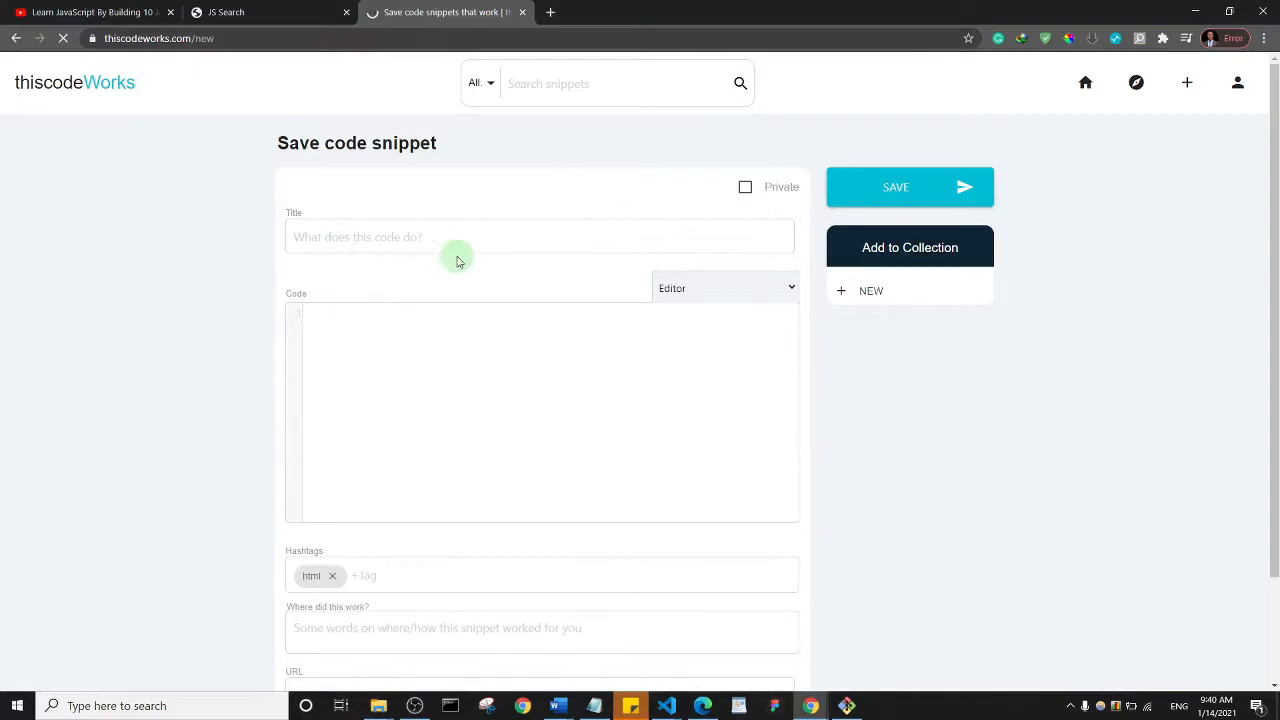
{"action": "left_click", "coordinate": [895, 187]}
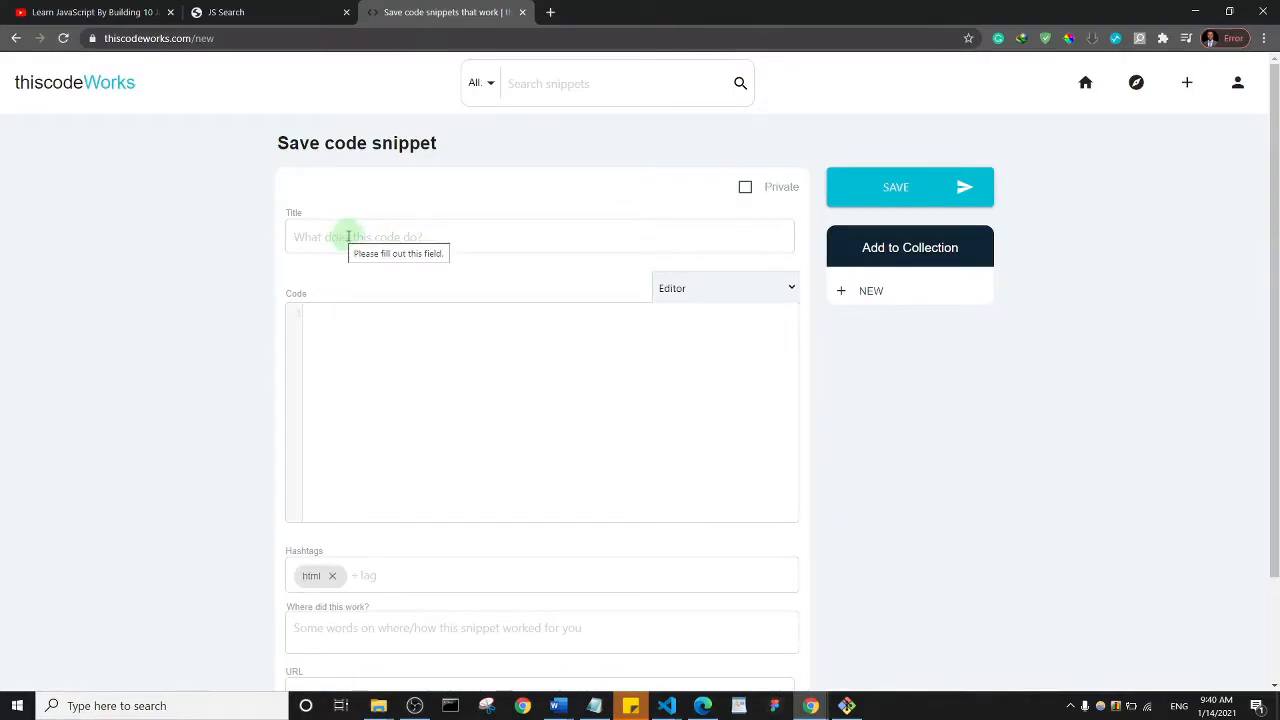
{"action": "left_click", "coordinate": [540, 237]}
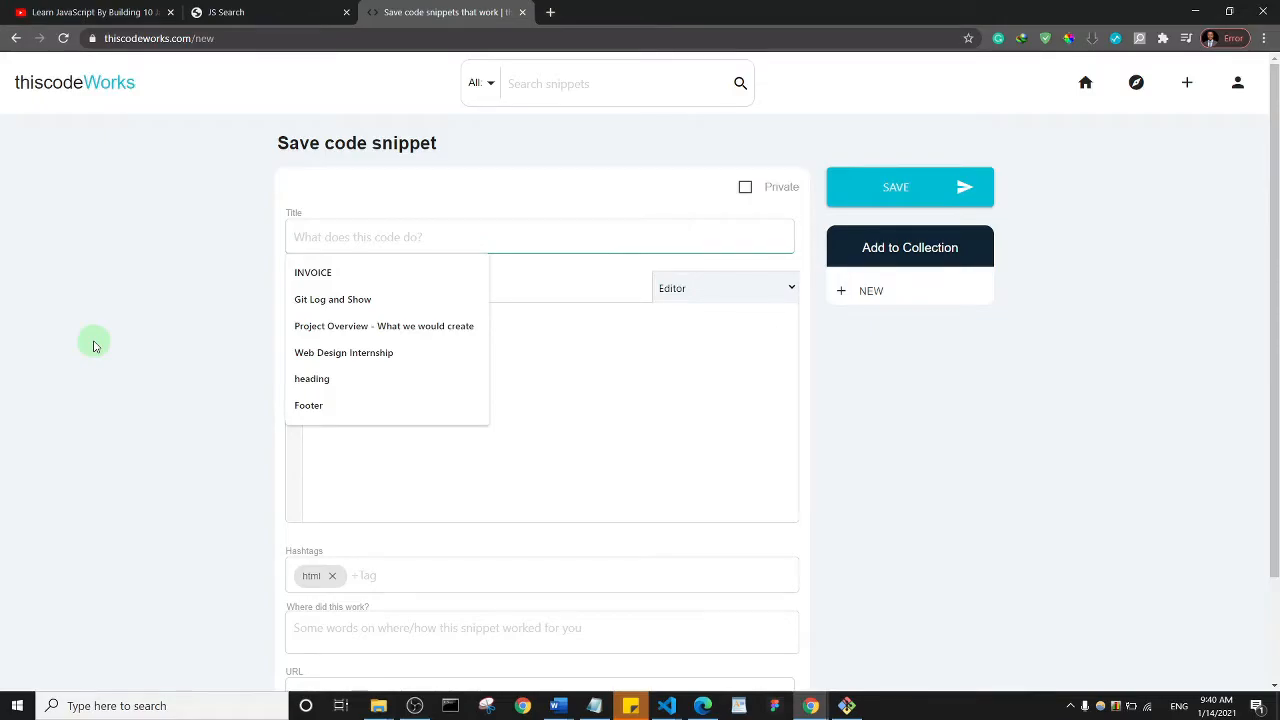
{"action": "type", "text": "JavaScript C"}
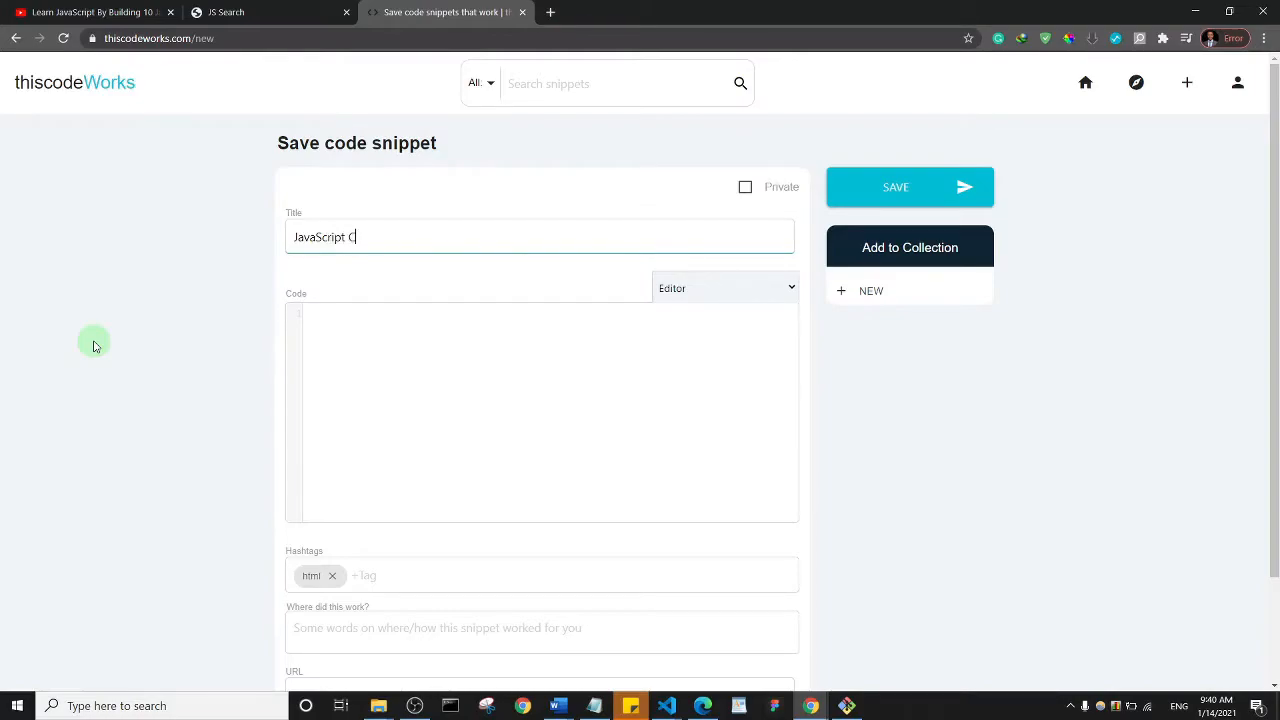
{"action": "type", "text": "search"}
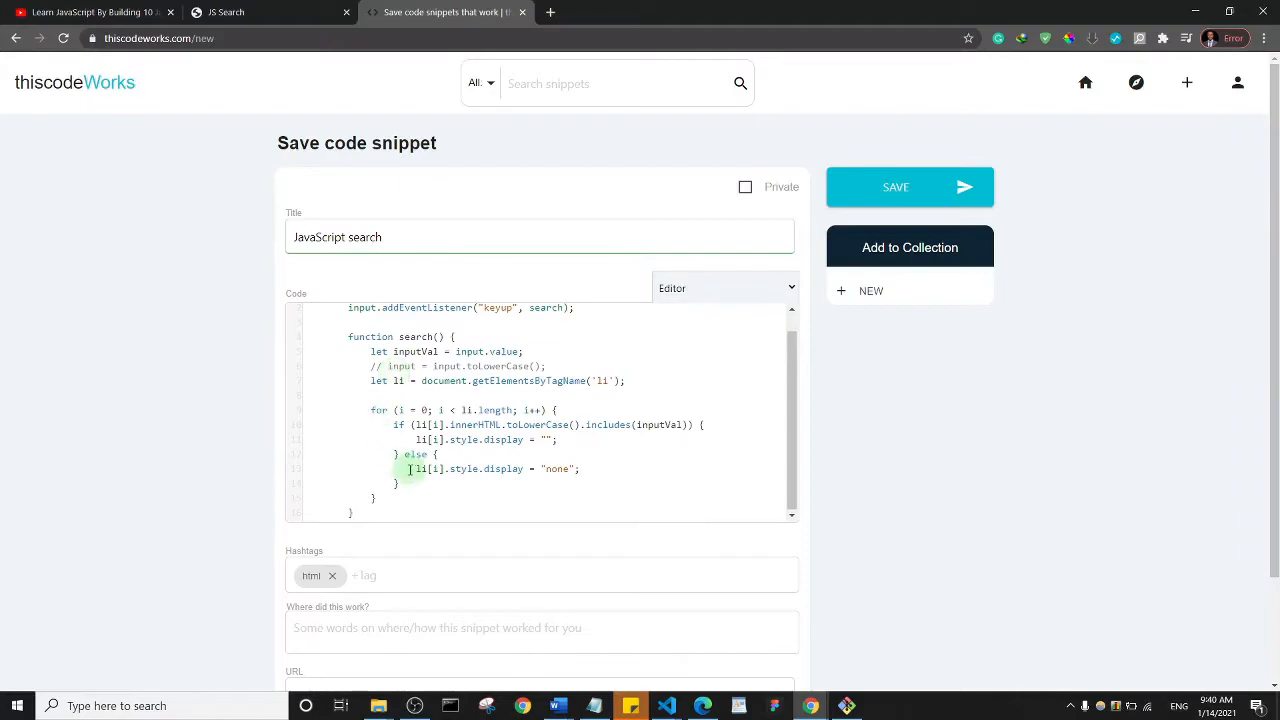
{"action": "mouse_move", "coordinate": [398, 512]}
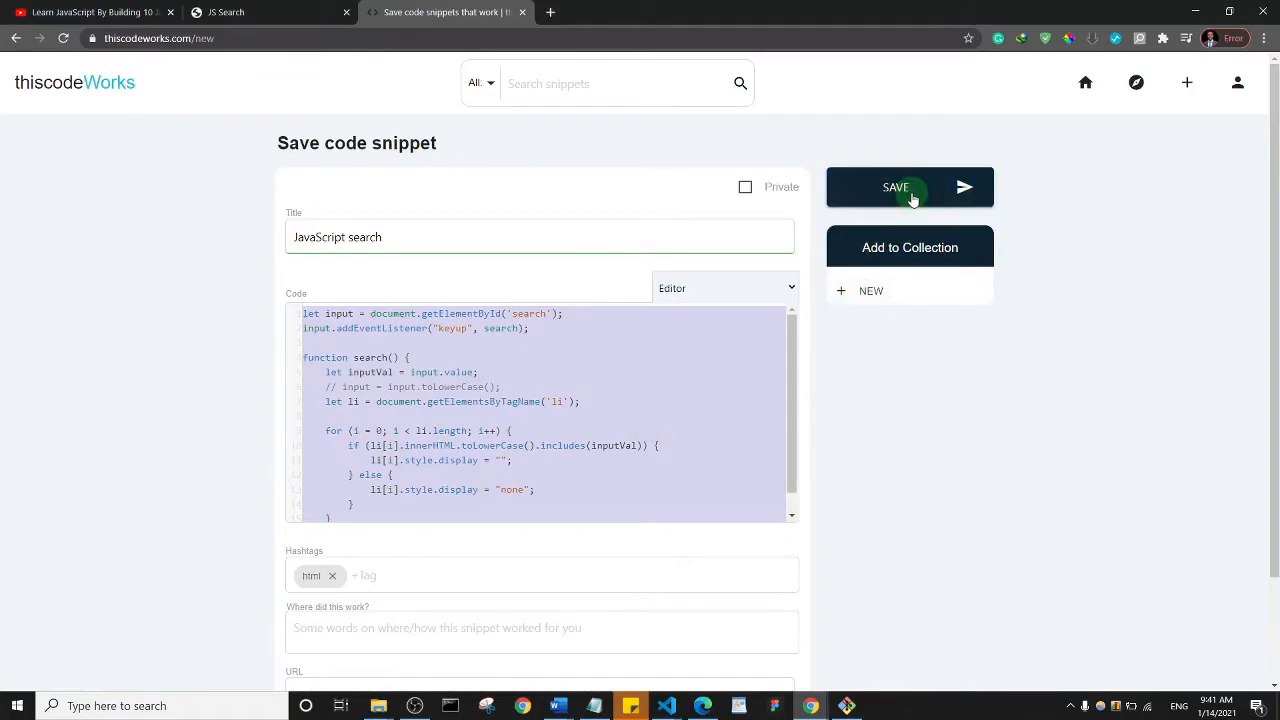
{"action": "left_click", "coordinate": [895, 187]}
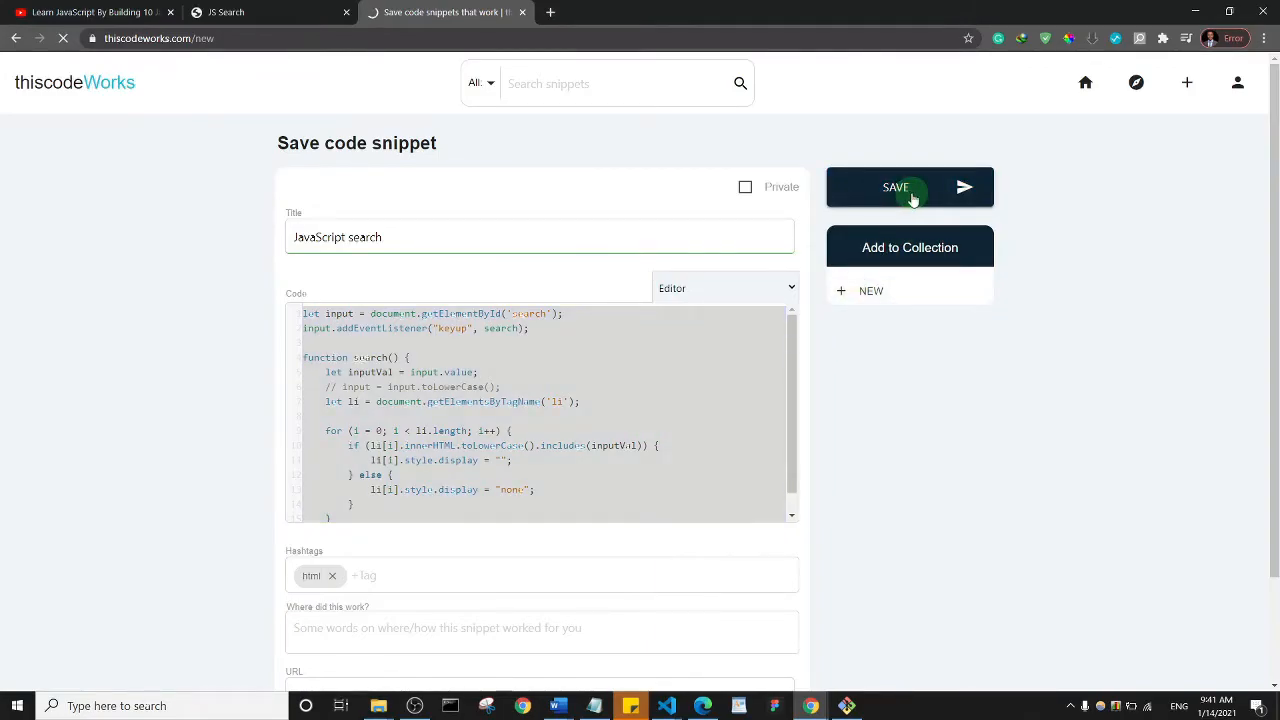
Get the iframe embed code for the published 'JavaScript search' snippet from its share options
{"action": "left_click", "coordinate": [895, 187]}
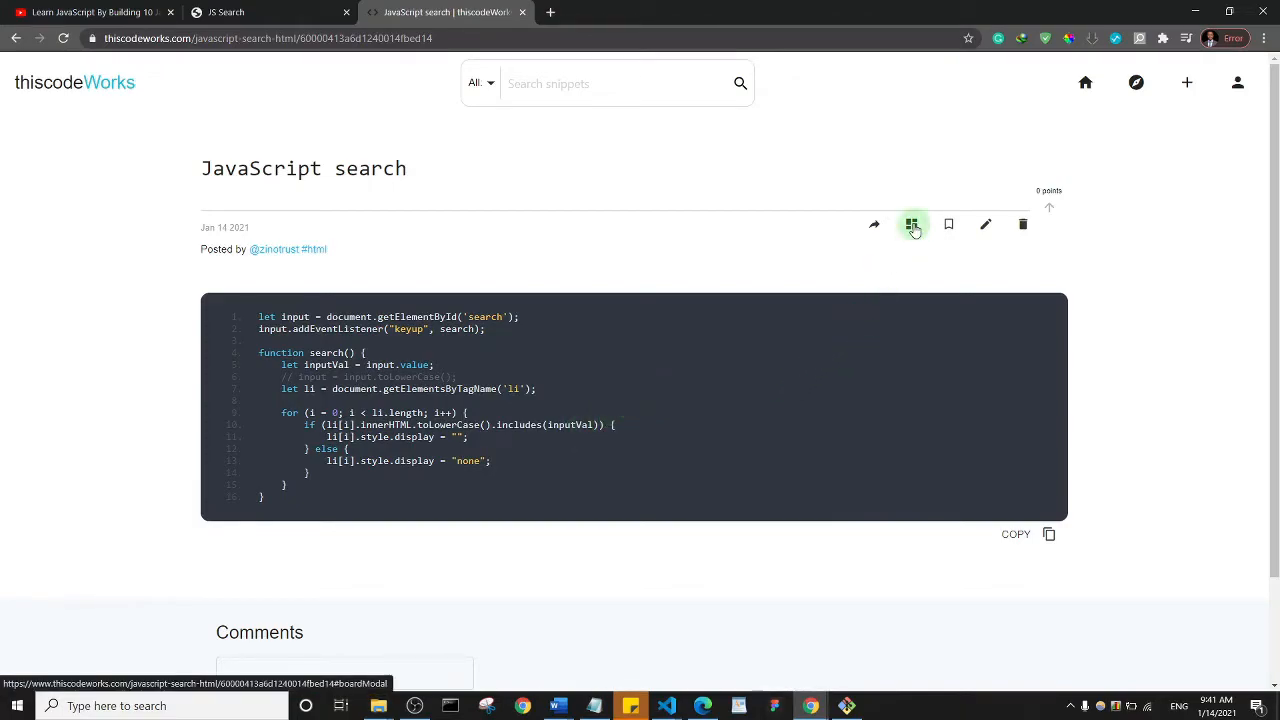
{"action": "mouse_move", "coordinate": [873, 224]}
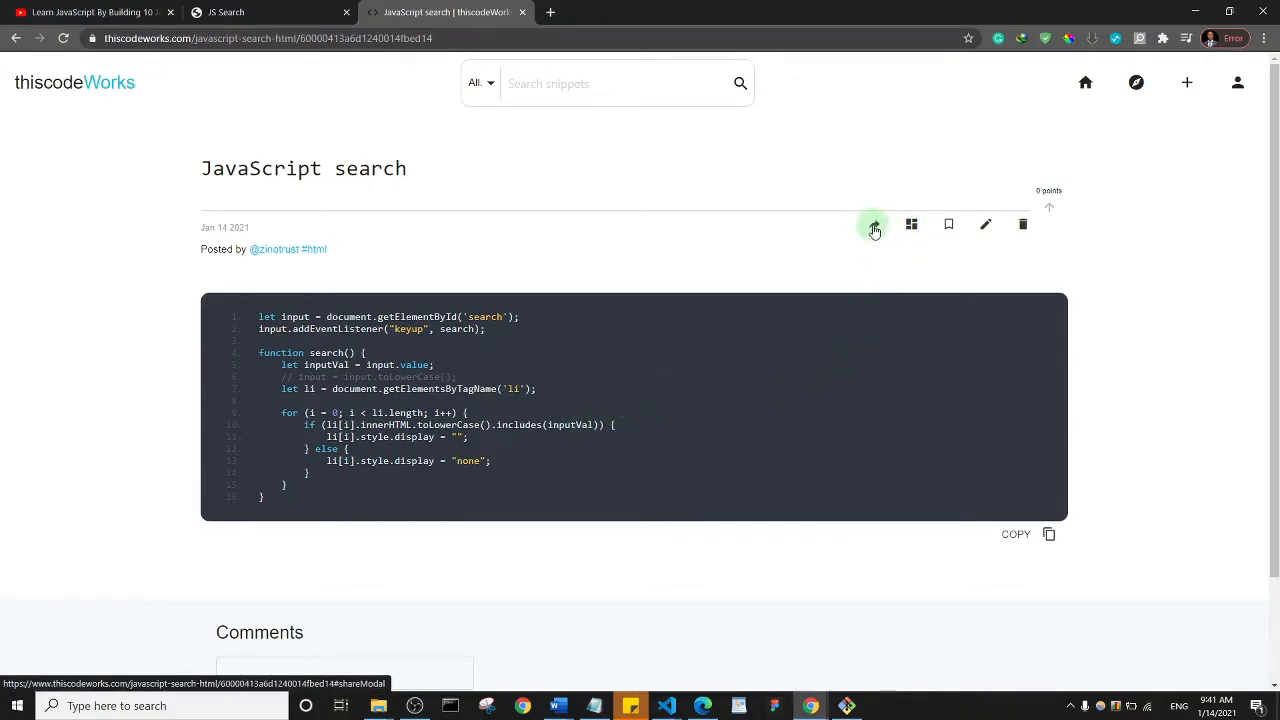
{"action": "mouse_move", "coordinate": [873, 224]}
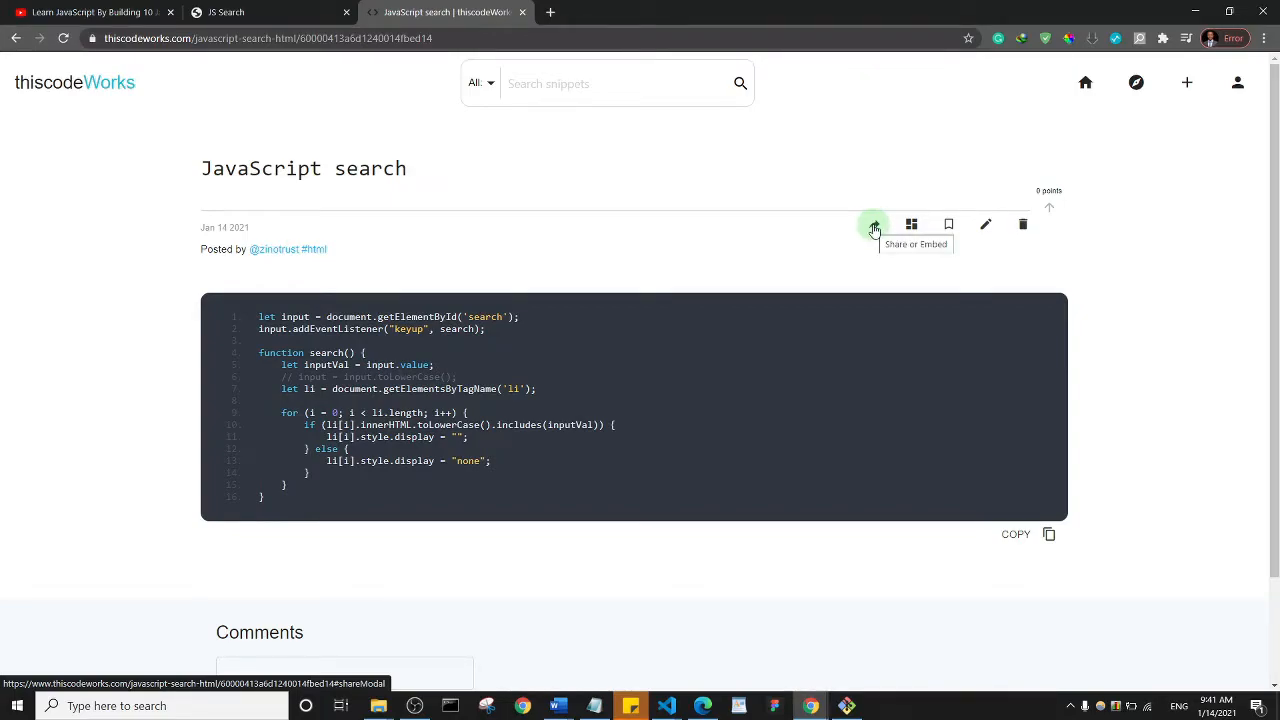
{"action": "left_click", "coordinate": [873, 223]}
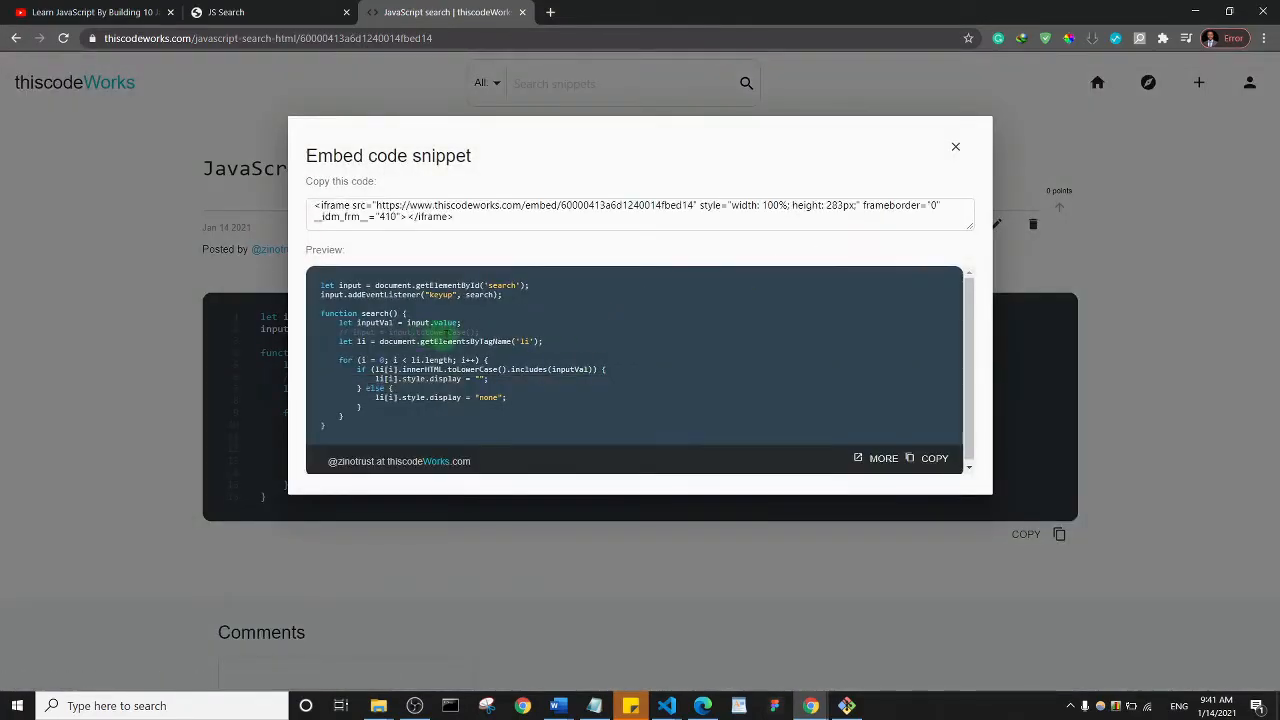
{"action": "left_click", "coordinate": [640, 211]}
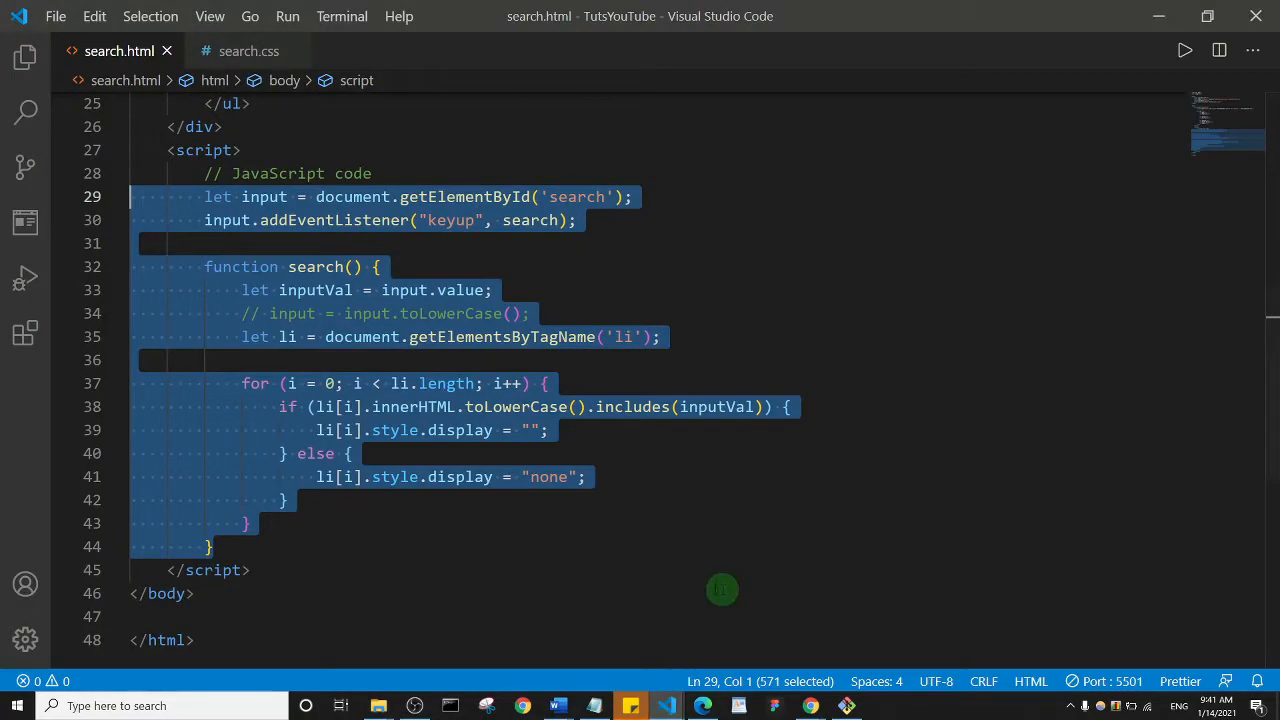
{"action": "mouse_move", "coordinate": [311, 122]}
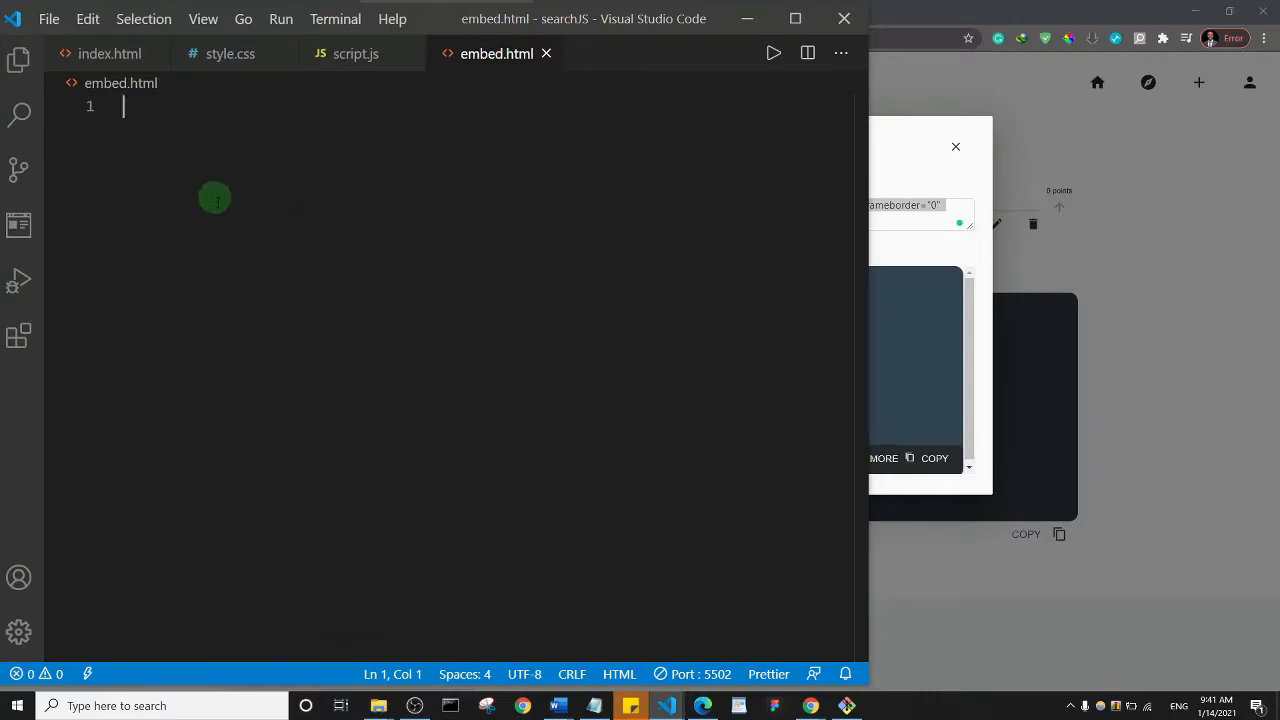
Build embed.html with an HTML skeleton holding the thiscodeworks iframe and preview it via Live Server
{"action": "type", "text": "1"}
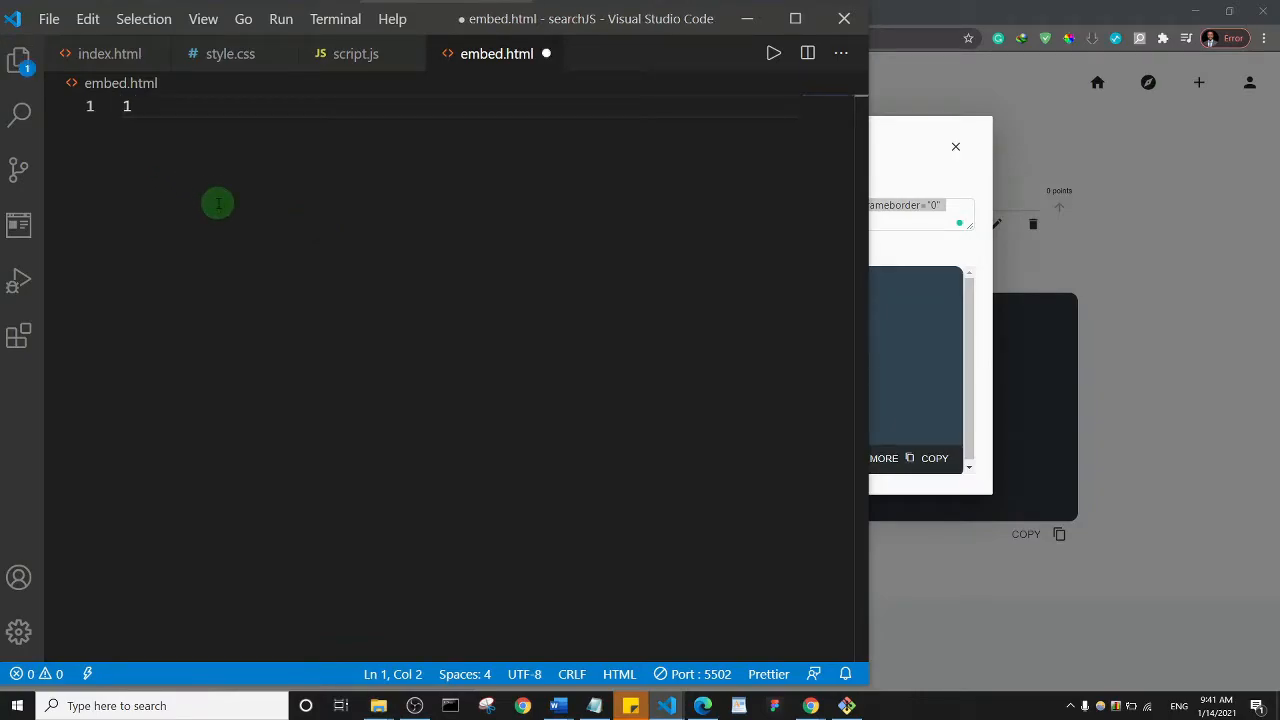
{"action": "type", "text": "!"}
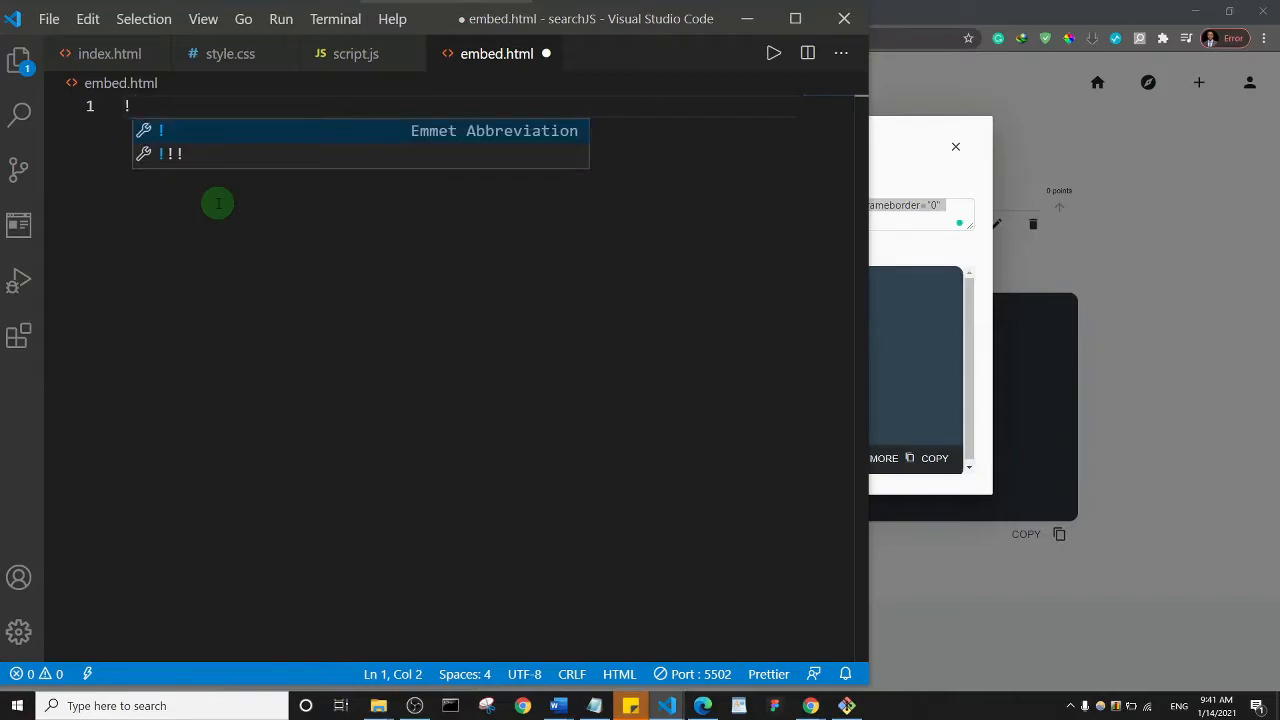
{"action": "key", "text": "Tab"}
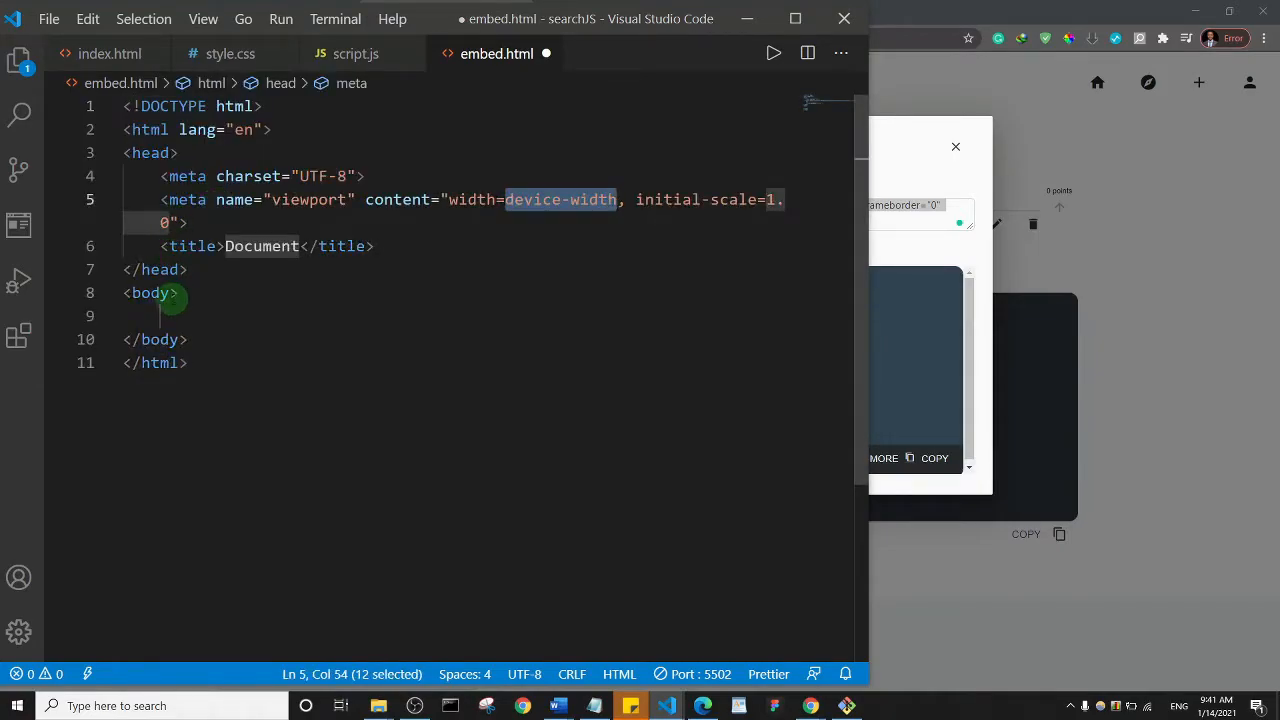
{"action": "type", "text": "<iframe src=\"https://www.thiscodeworks.com/embed/60000413a6d1240014fbed14\" style=\"width: 100%; height: 283px;\" frameborder=\"0\" __idm_frm__=\"410\"></iframe>"}
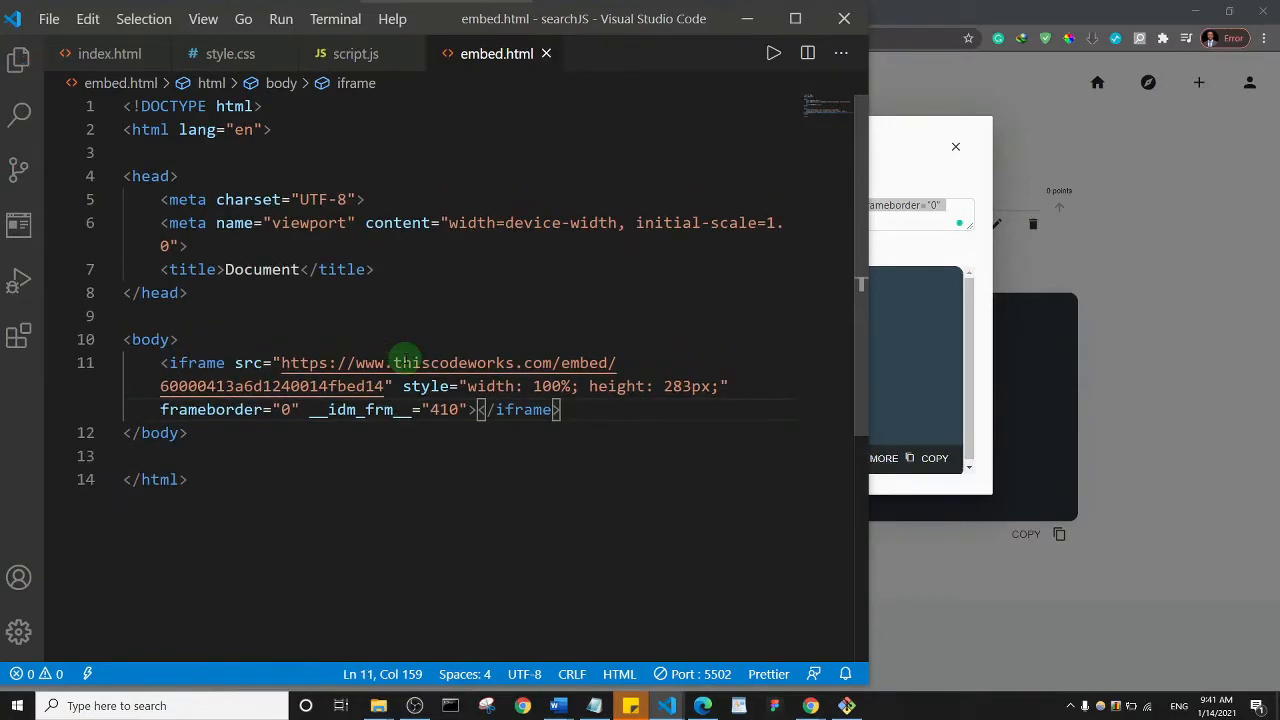
{"action": "right_click", "coordinate": [400, 360]}
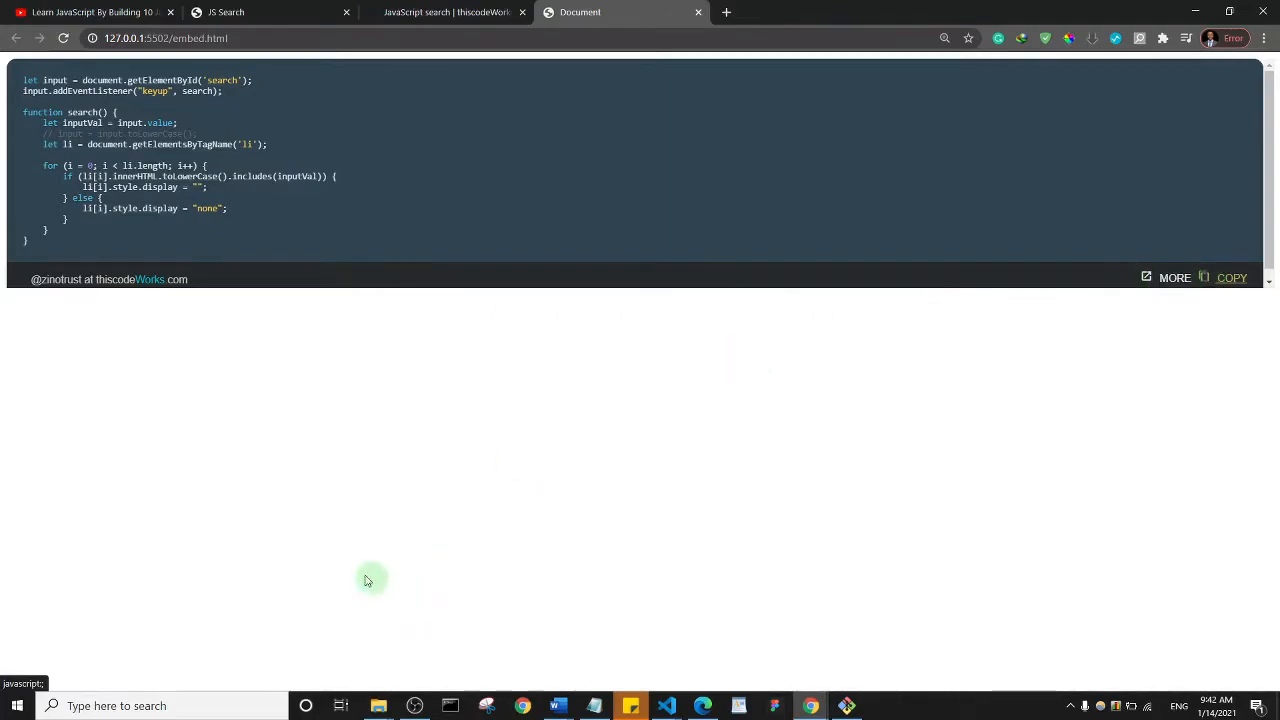
{"action": "mouse_move", "coordinate": [687, 715]}
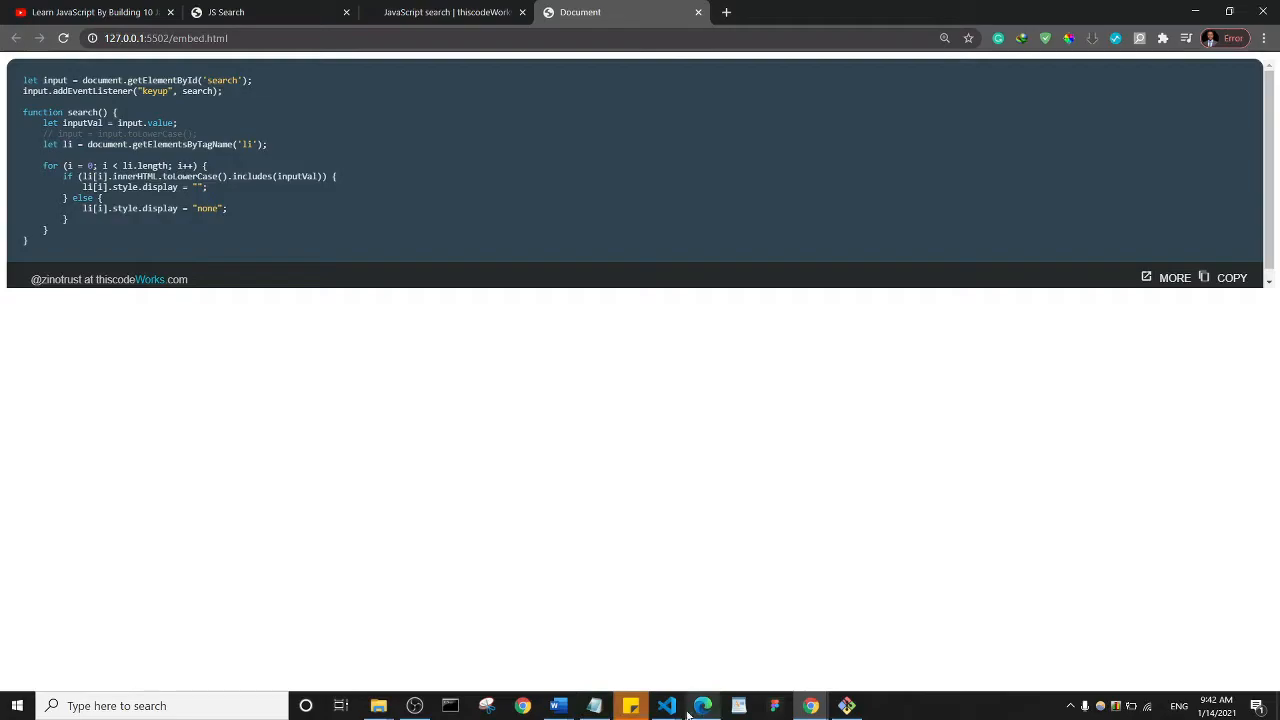
Tidy the pasted script lines at the end of embed.html in the editor
{"action": "left_click", "coordinate": [666, 706]}
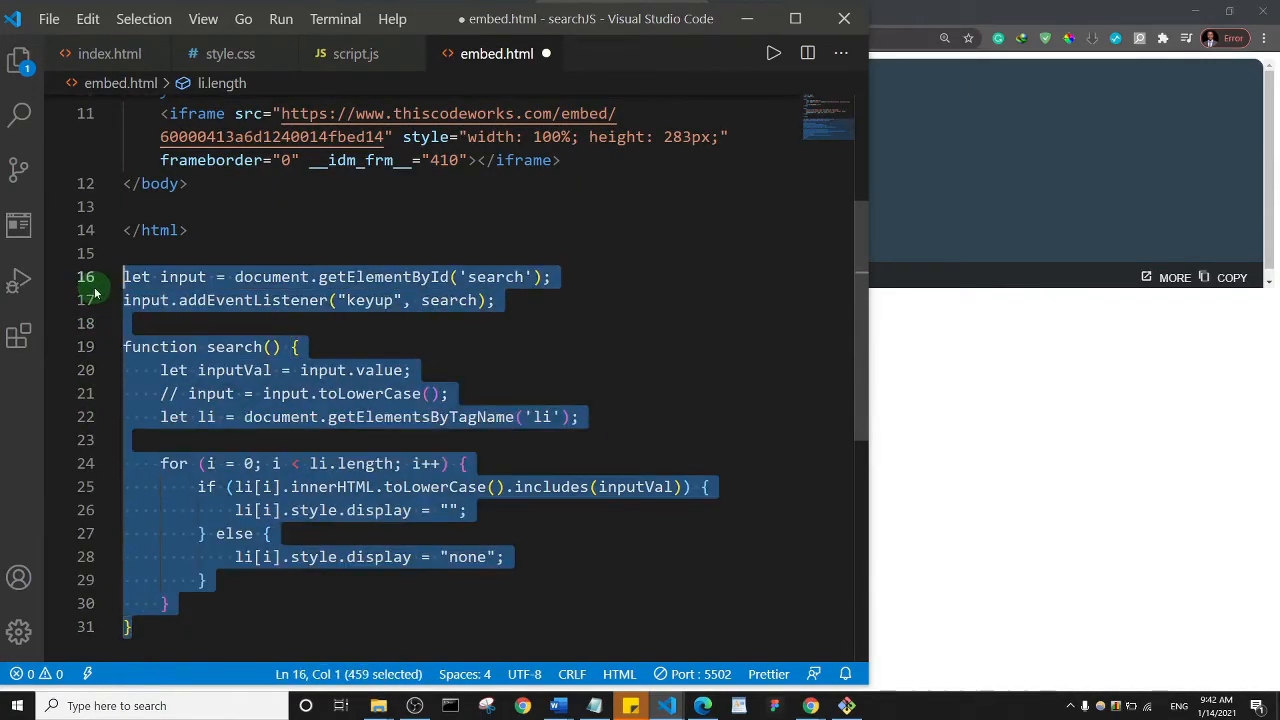
{"action": "key", "text": "Delete"}
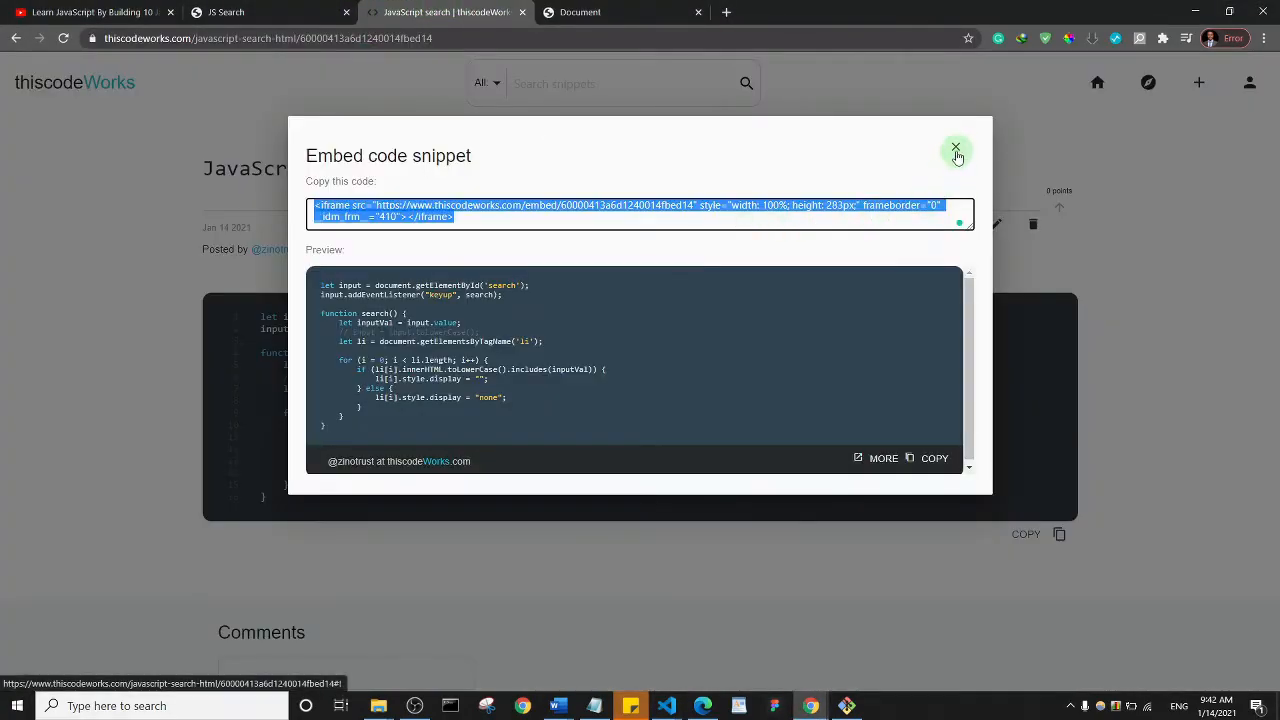
Close the Embed code snippet dialog, leaving the JavaScript search snippet page
{"action": "left_click", "coordinate": [955, 149]}
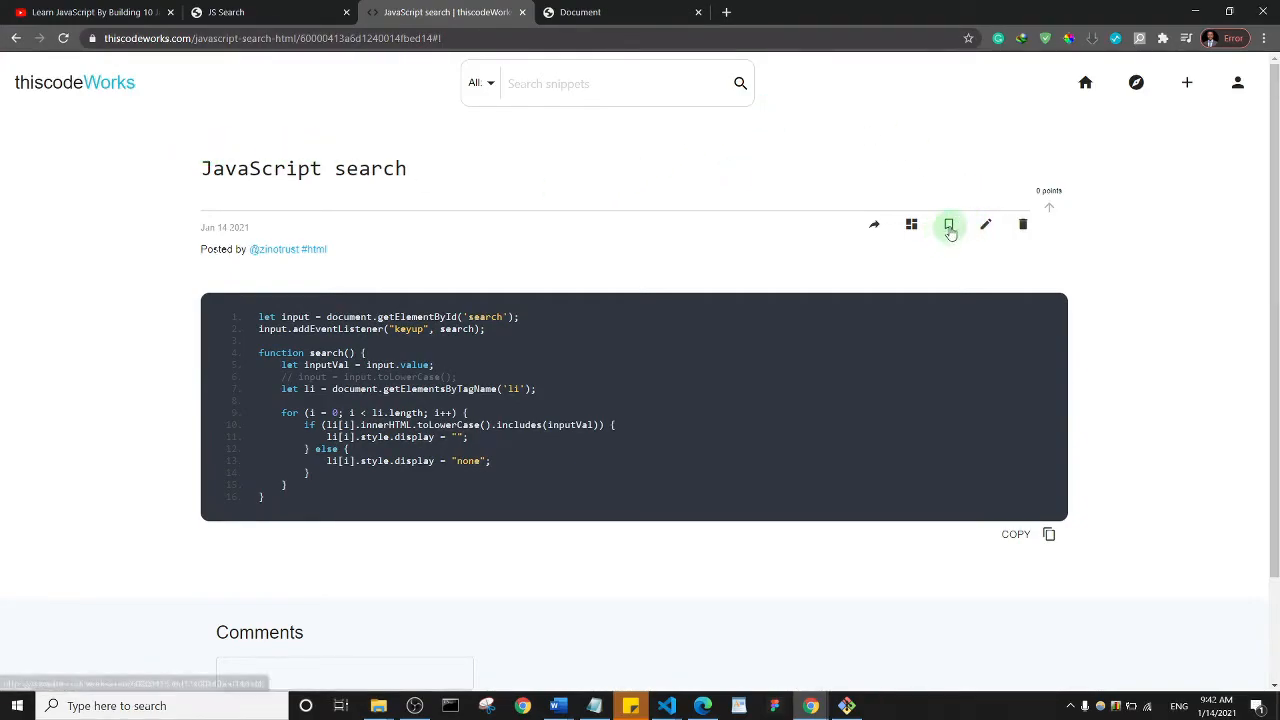
{"action": "mouse_move", "coordinate": [947, 223]}
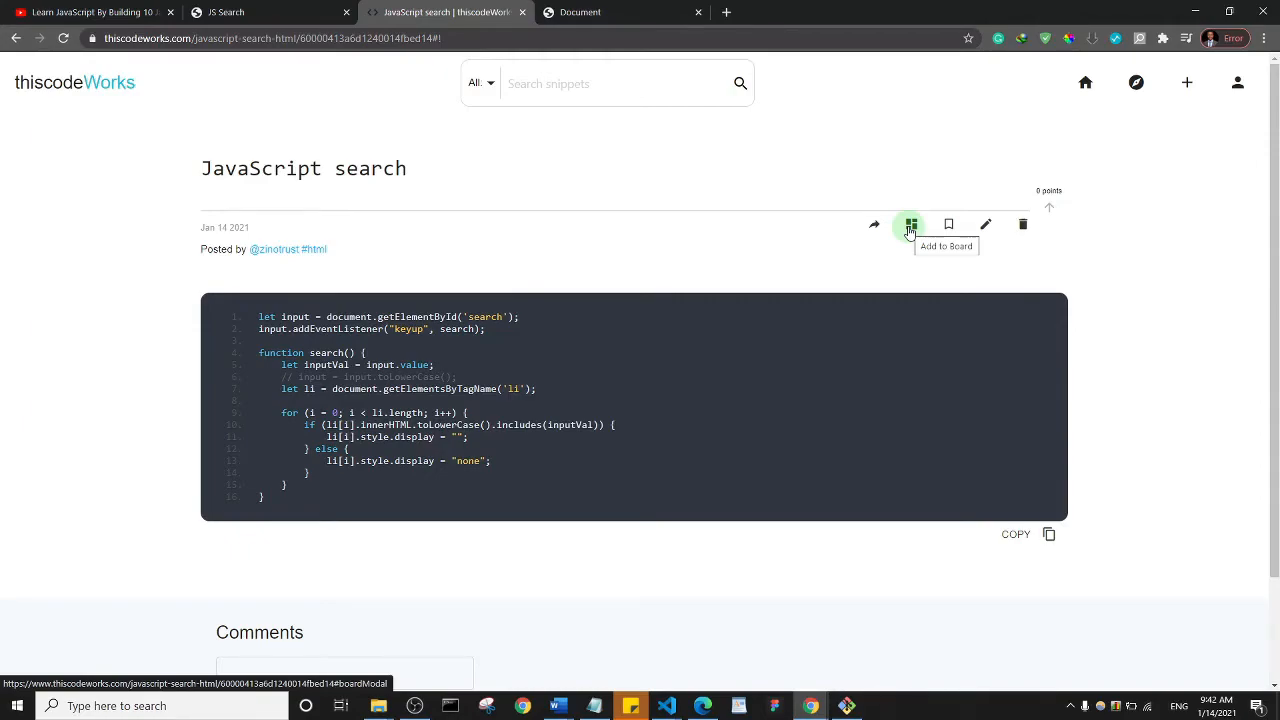
{"action": "mouse_move", "coordinate": [1187, 82]}
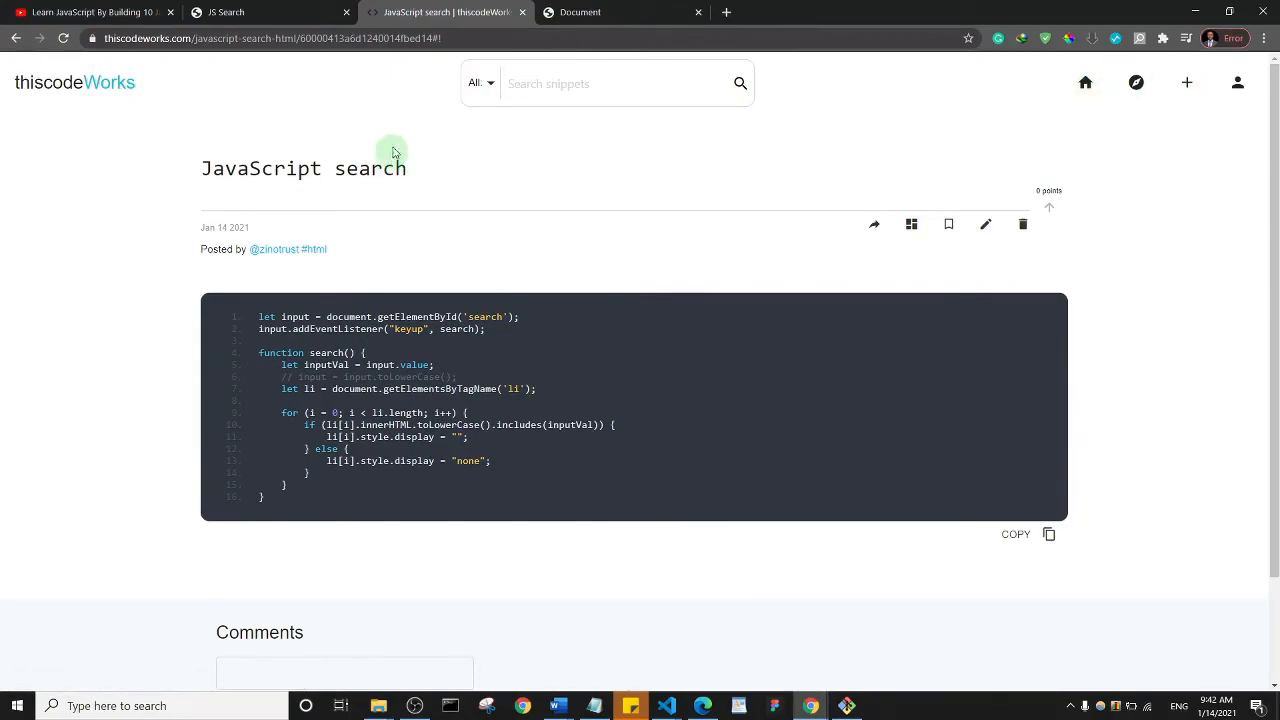
{"action": "mouse_move", "coordinate": [408, 100]}
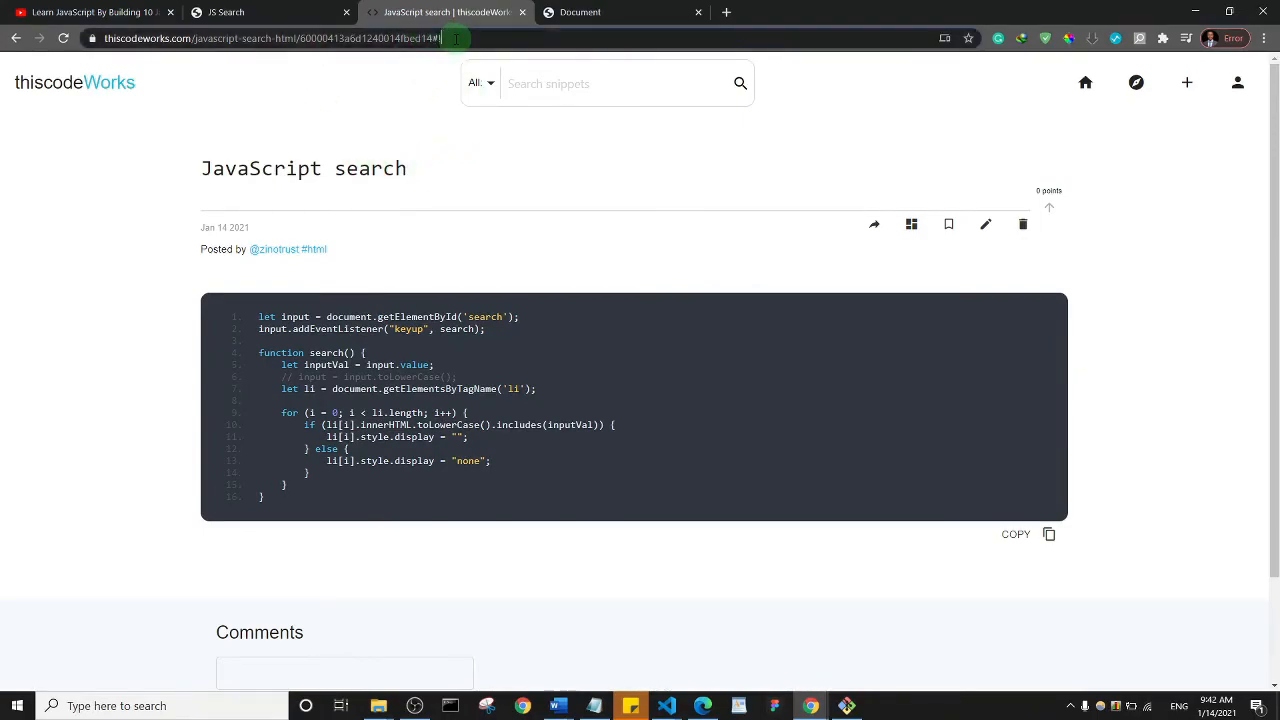
{"action": "left_click", "coordinate": [250, 38]}
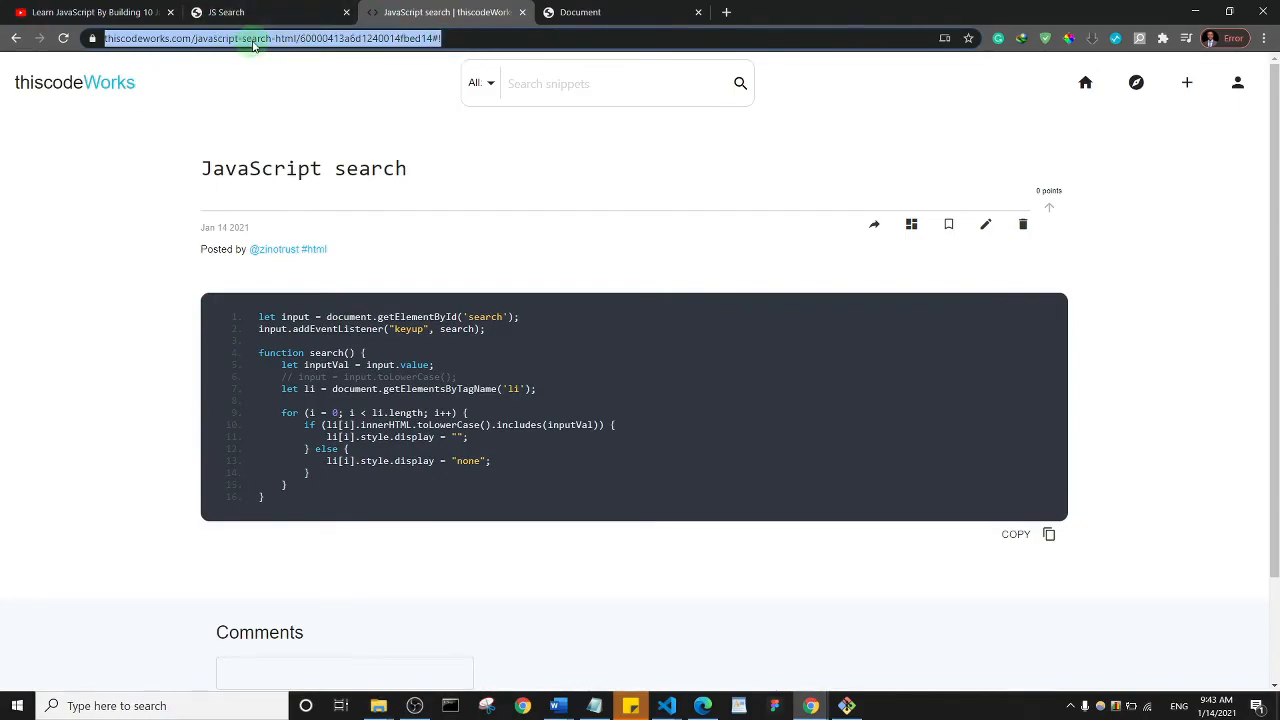
{"action": "right_click", "coordinate": [255, 38]}
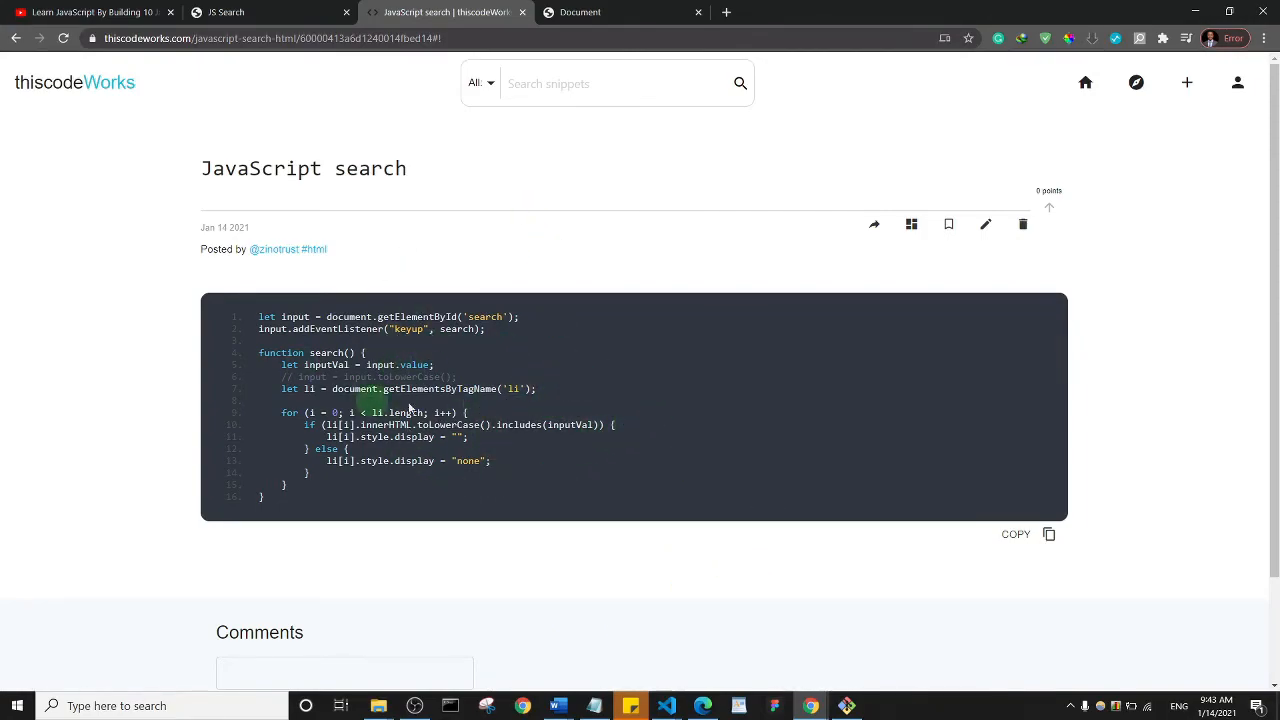
{"action": "mouse_move", "coordinate": [527, 357]}
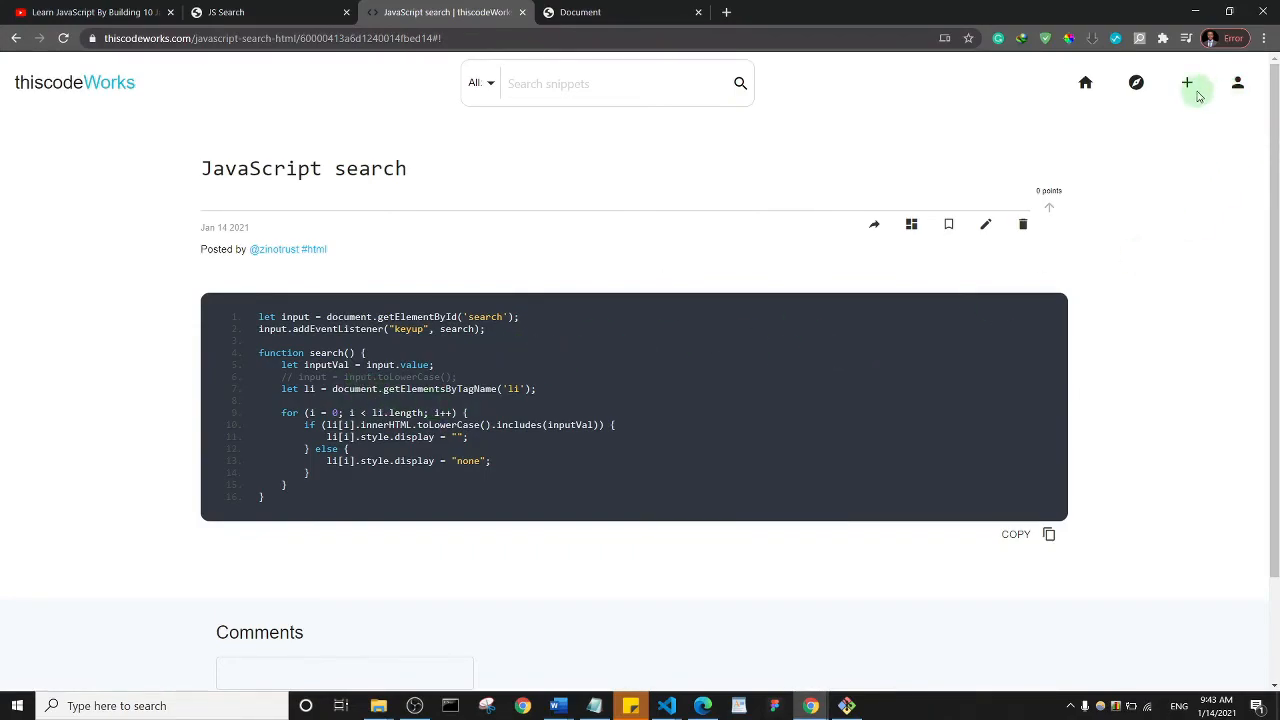
{"action": "left_click", "coordinate": [1187, 82]}
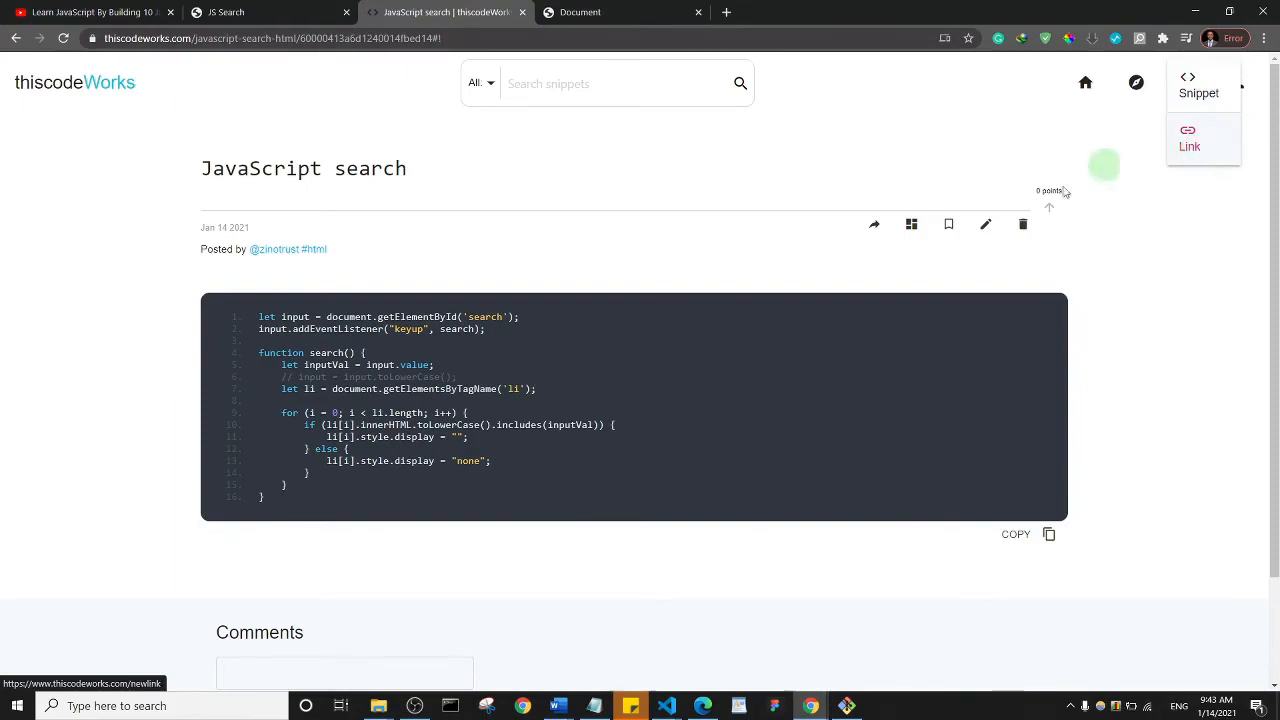
{"action": "mouse_move", "coordinate": [986, 224]}
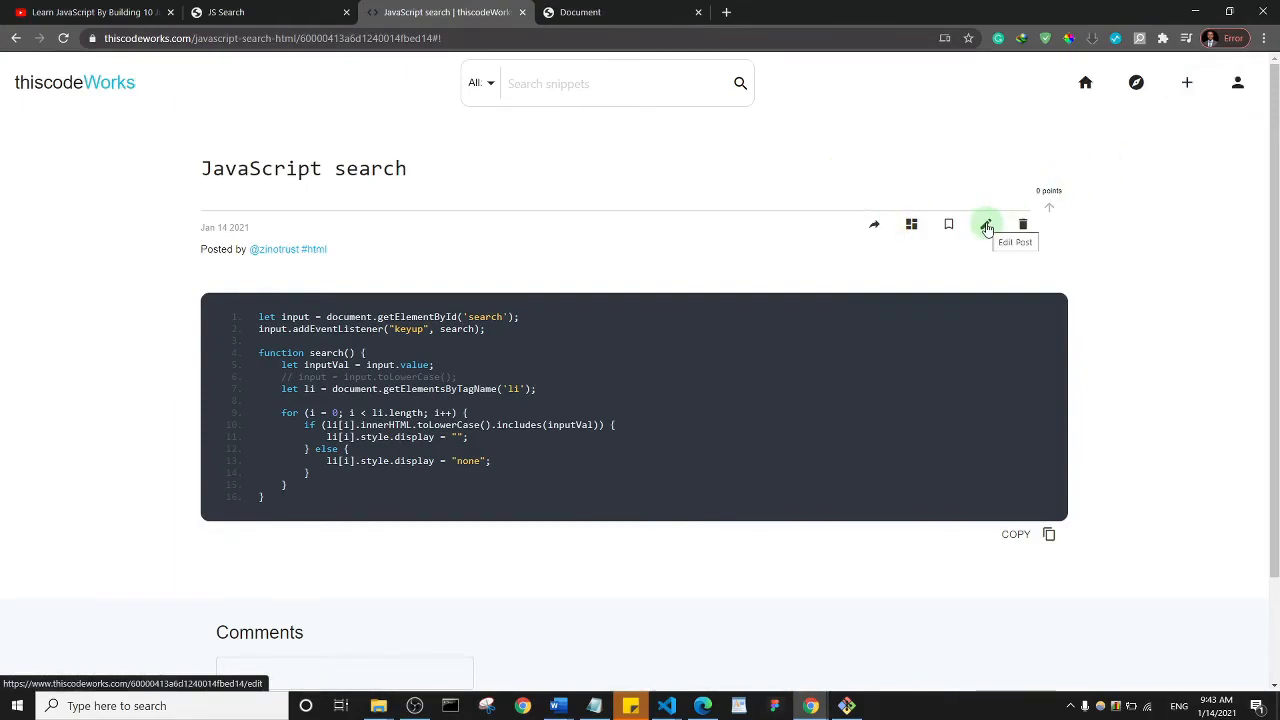
{"action": "mouse_move", "coordinate": [948, 224]}
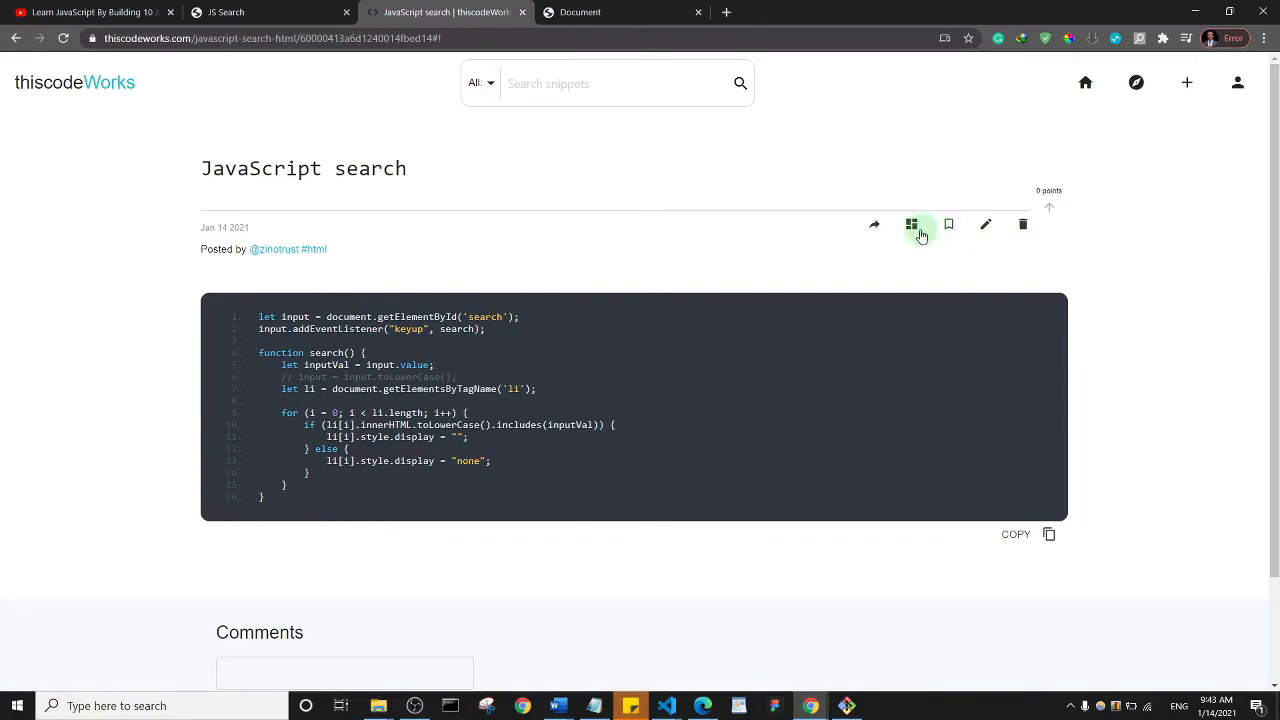
{"action": "mouse_move", "coordinate": [910, 224]}
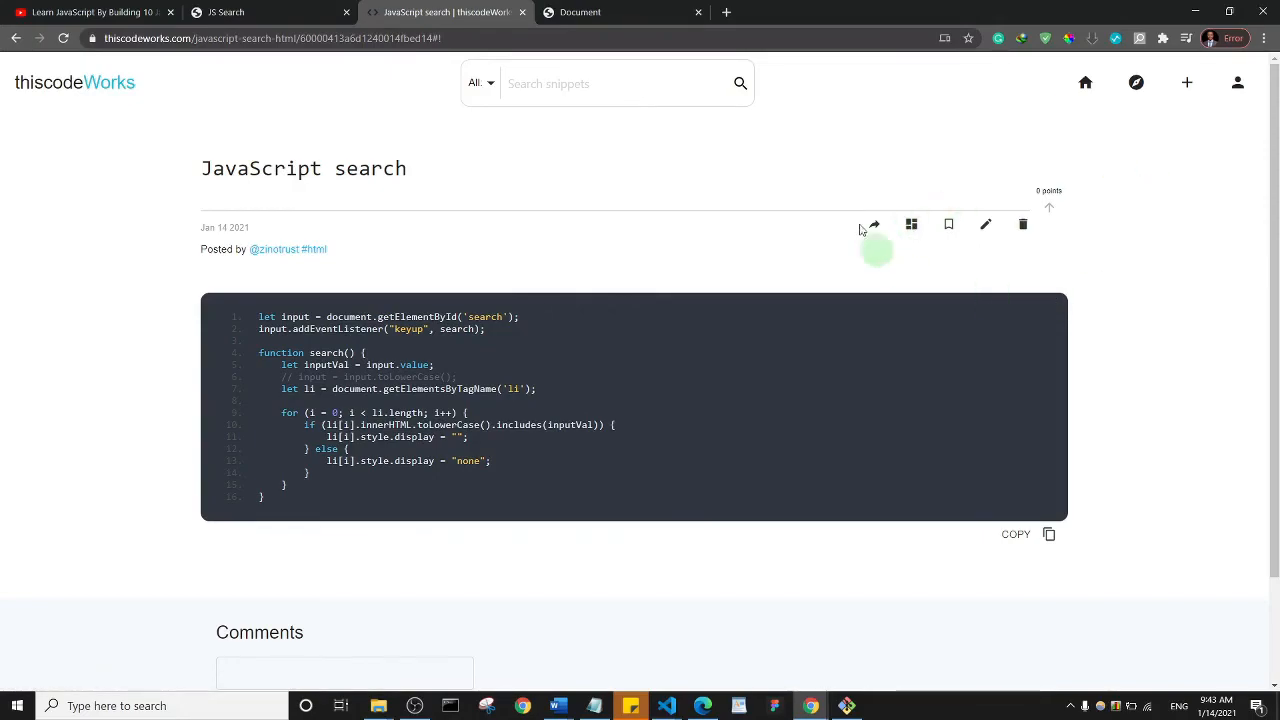
{"action": "mouse_move", "coordinate": [628, 280]}
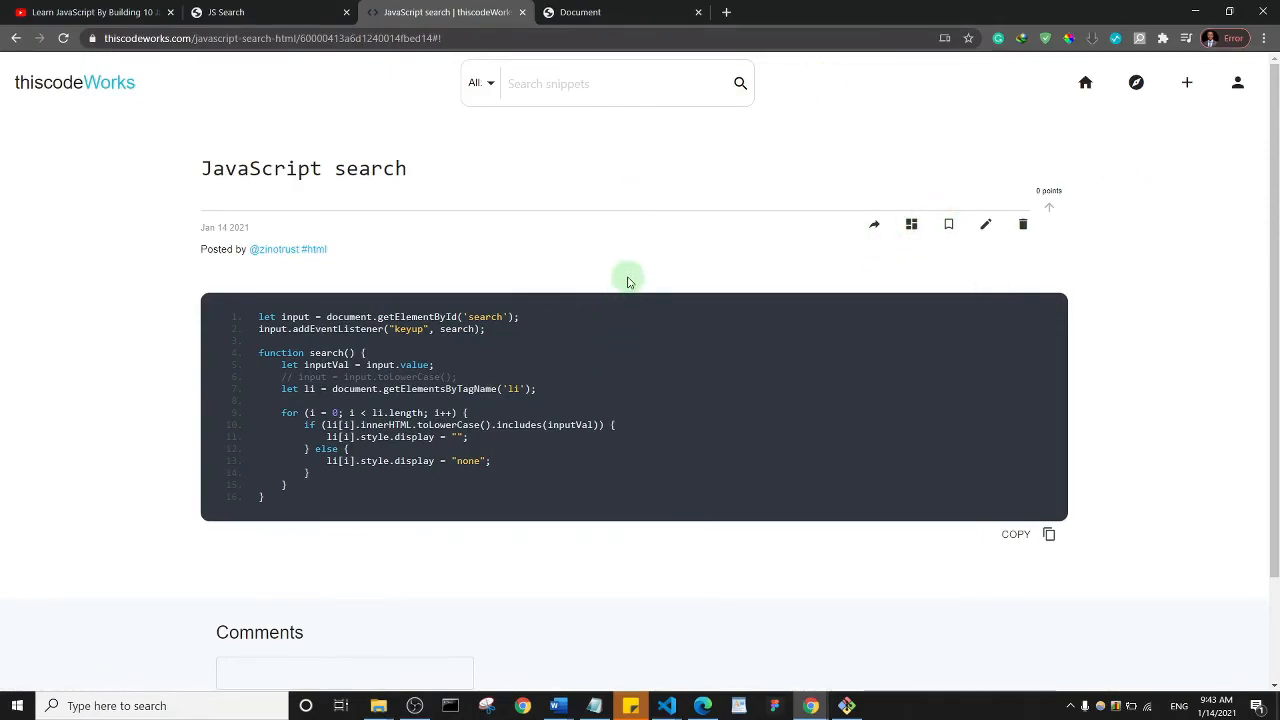
{"action": "mouse_move", "coordinate": [147, 283]}
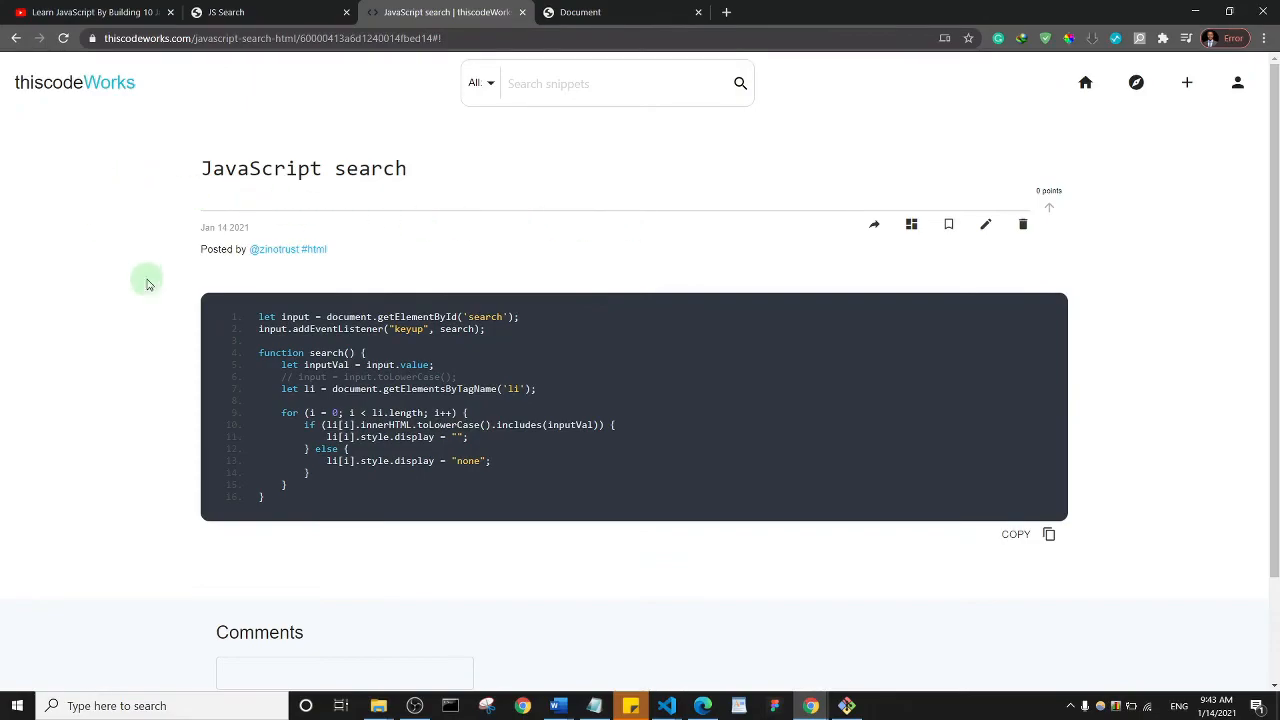
{"action": "scroll", "scroll_direction": "down", "scroll_amount": 3}
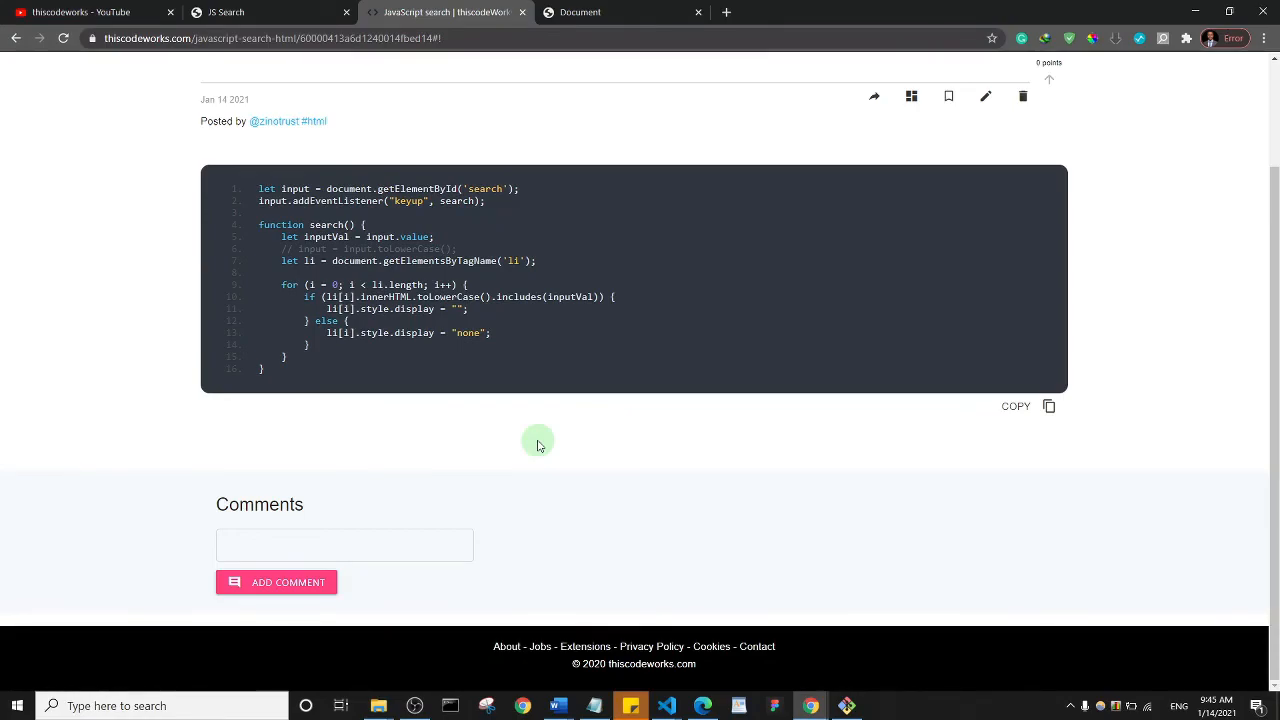
{"action": "mouse_move", "coordinate": [118, 128]}
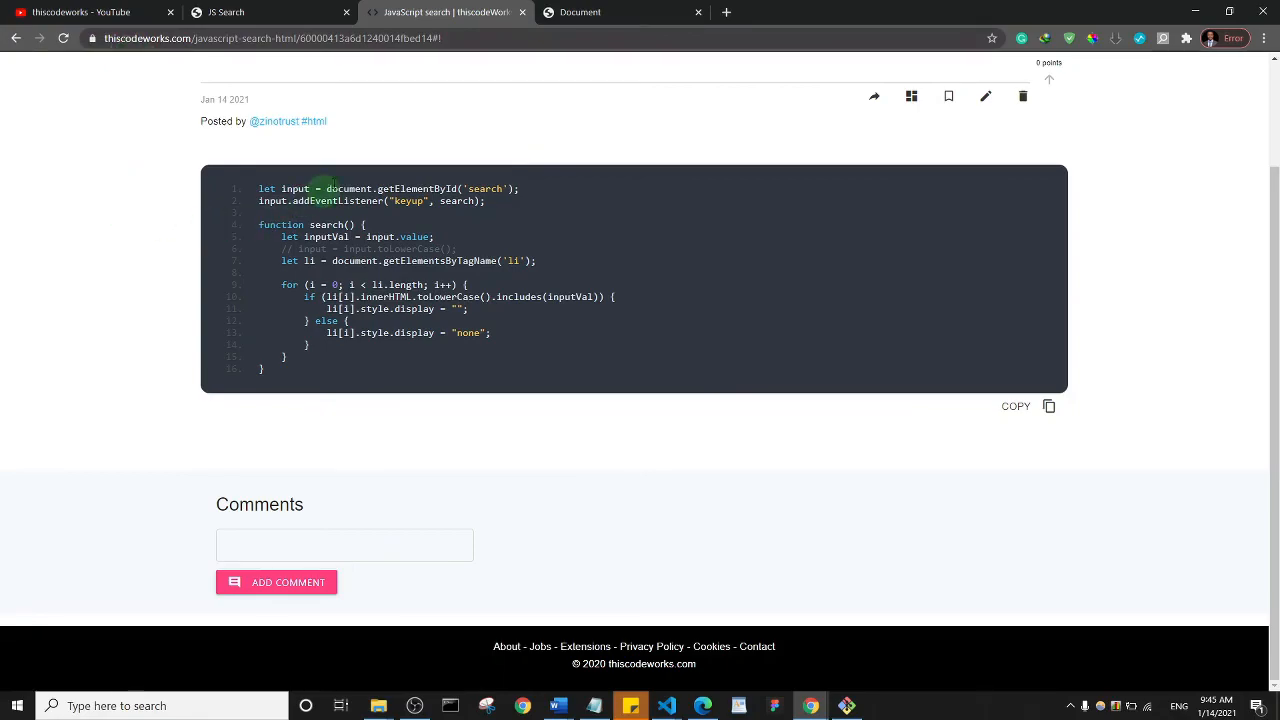
{"action": "mouse_move", "coordinate": [628, 123]}
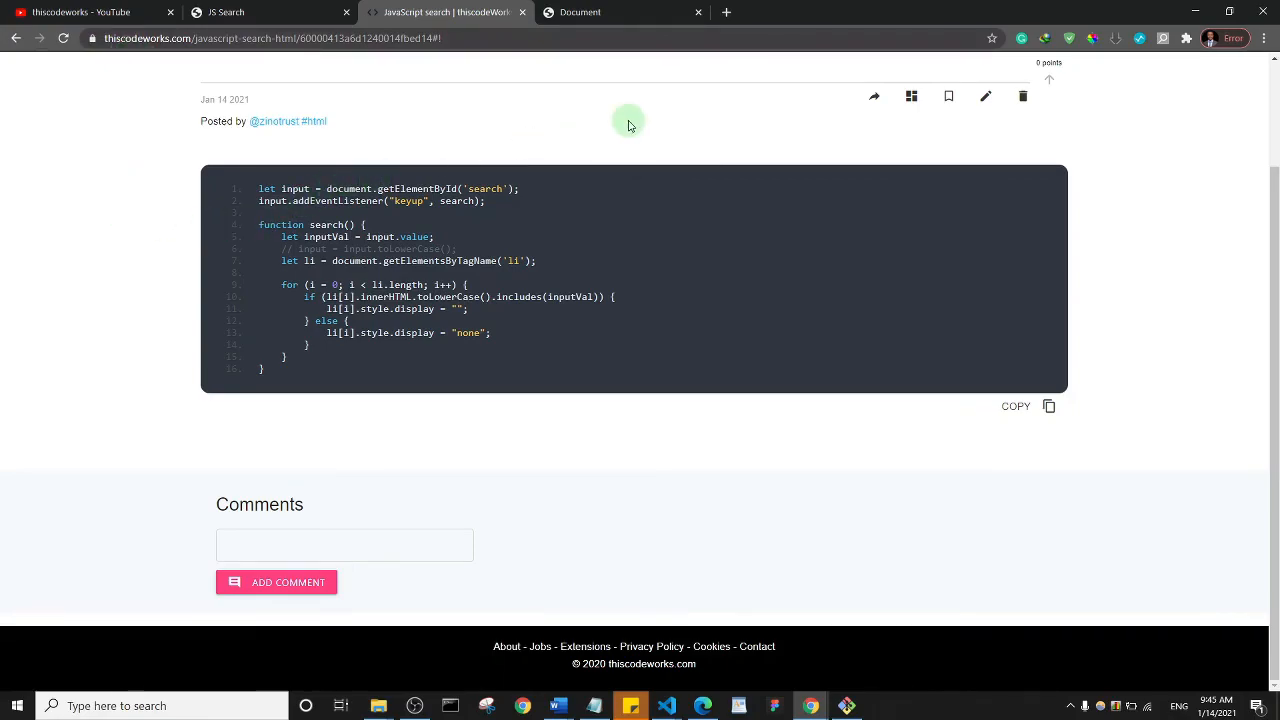
{"action": "mouse_move", "coordinate": [799, 435]}
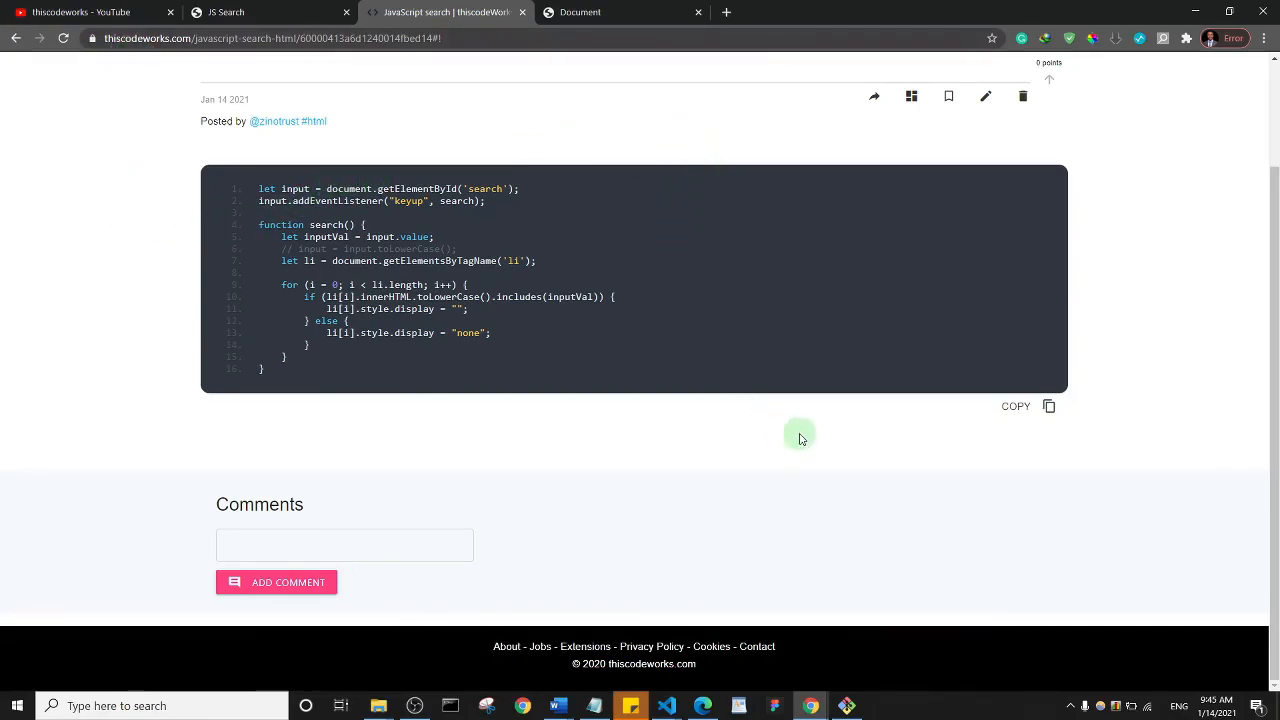
{"action": "mouse_move", "coordinate": [675, 465]}
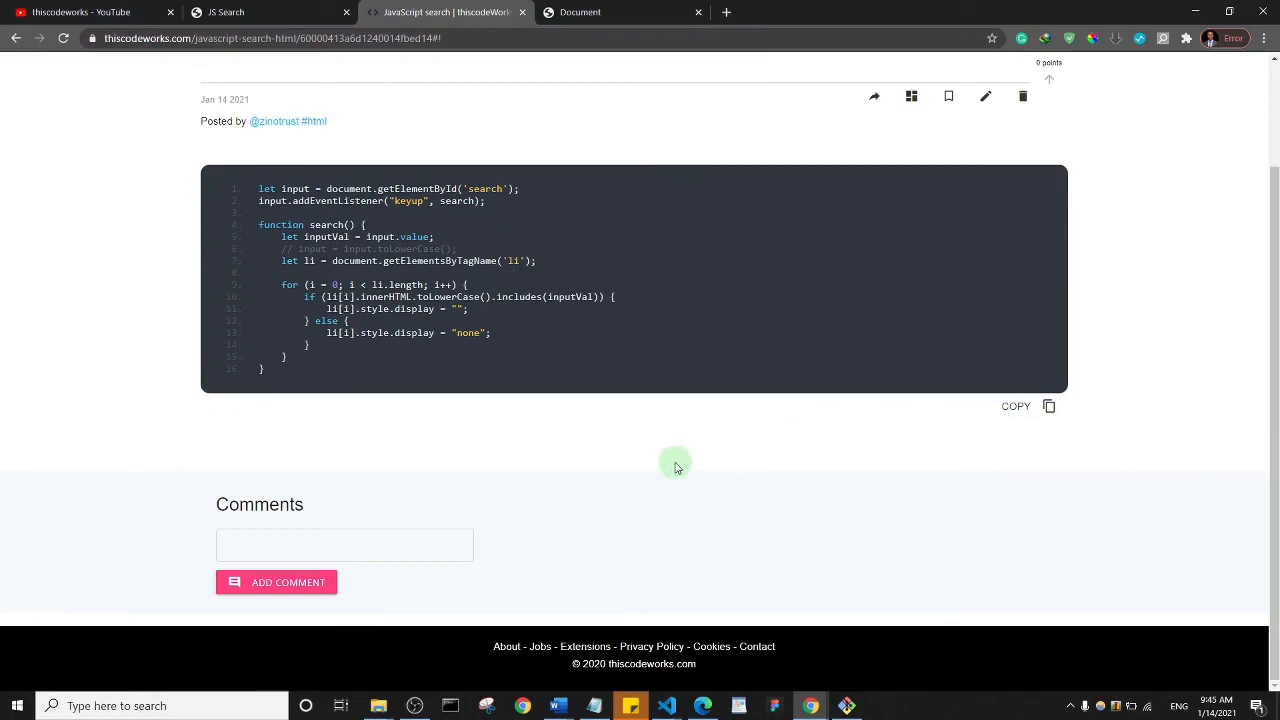